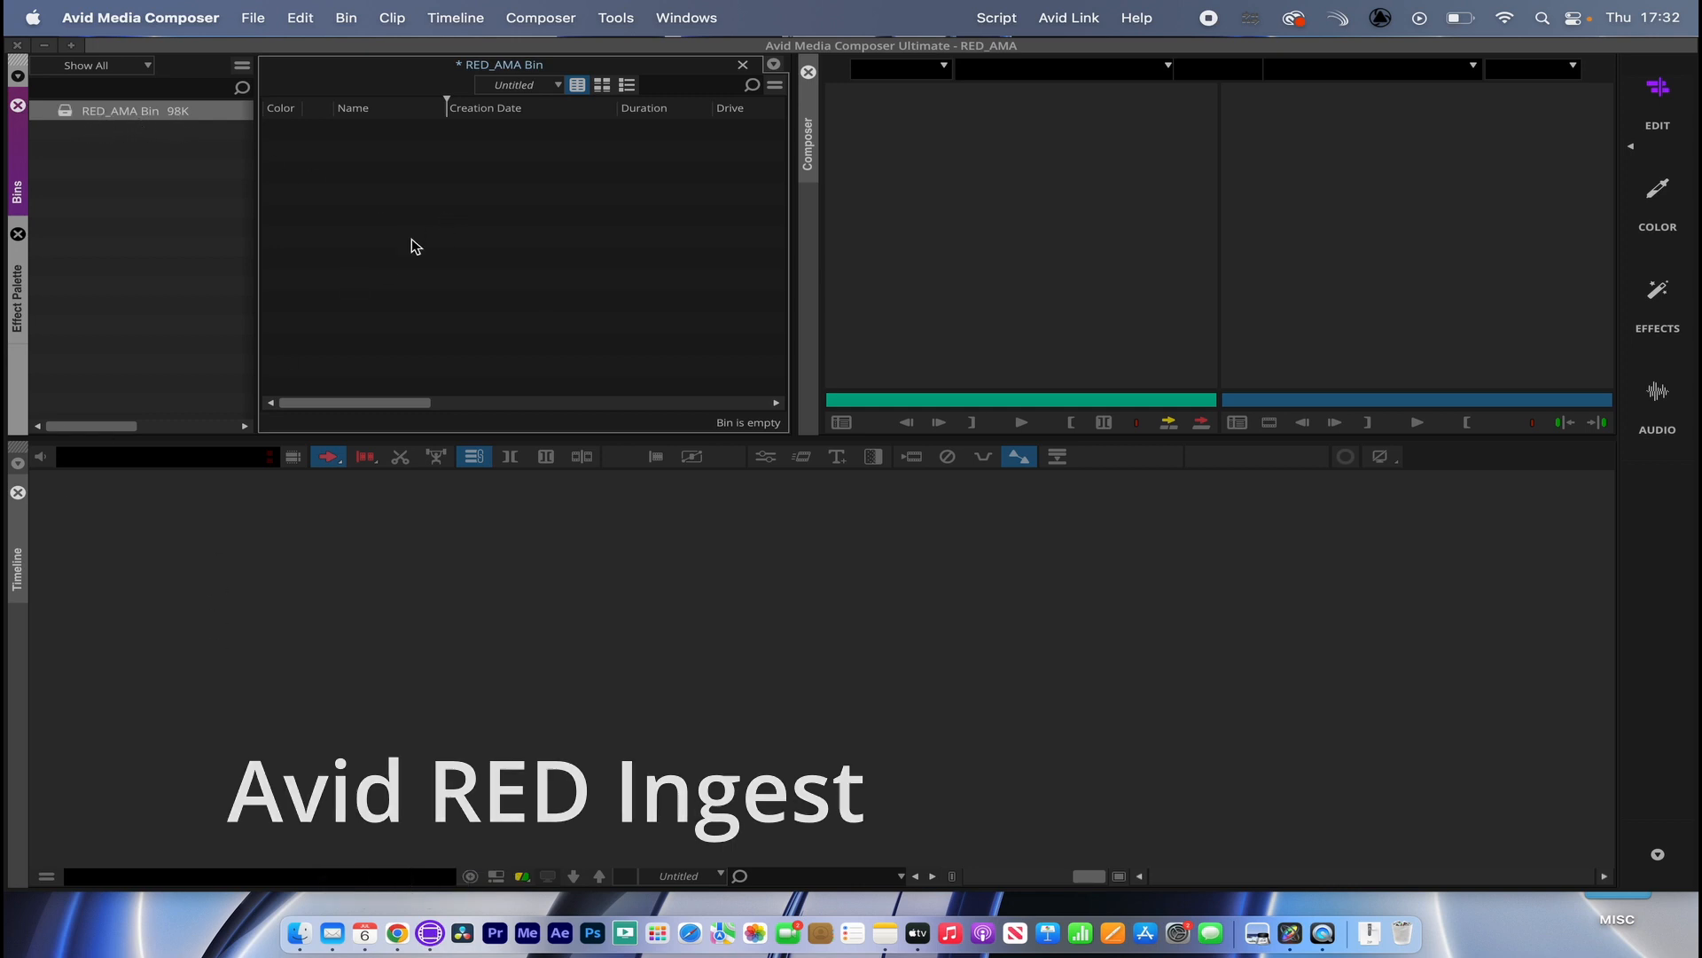
# Step: Open the Source Browser from the empty RED_AMA bin, showing the Desktop folder
pyautogui.rightClick(412, 244)
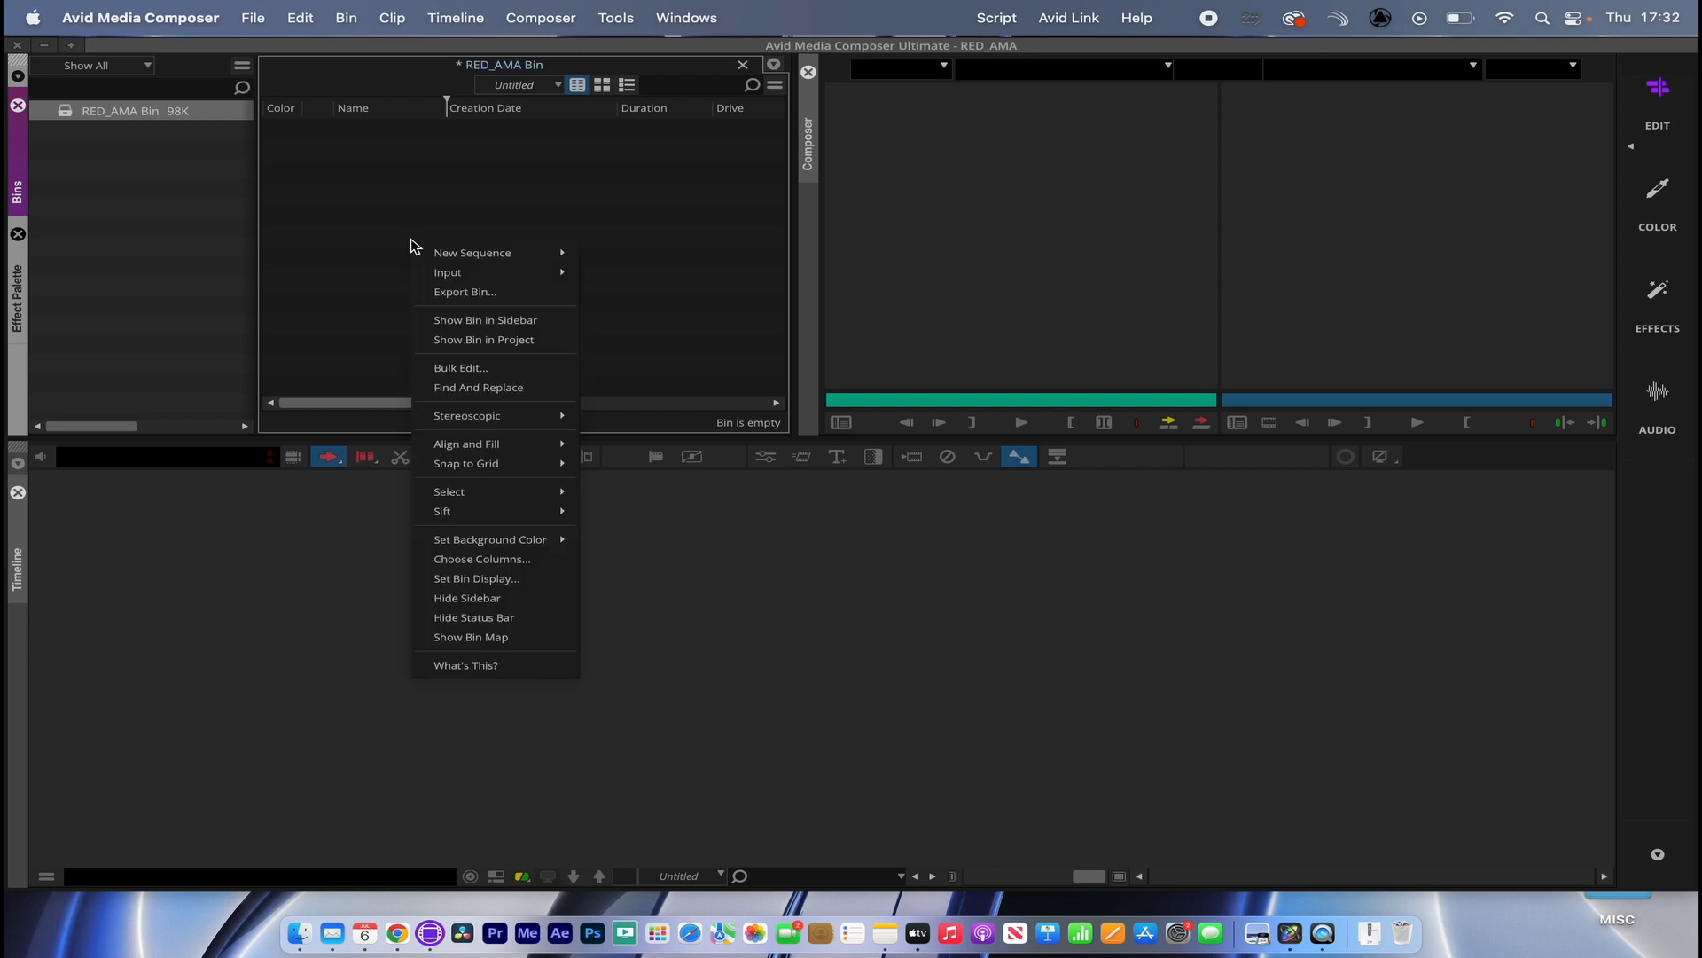
pyautogui.click(595, 279)
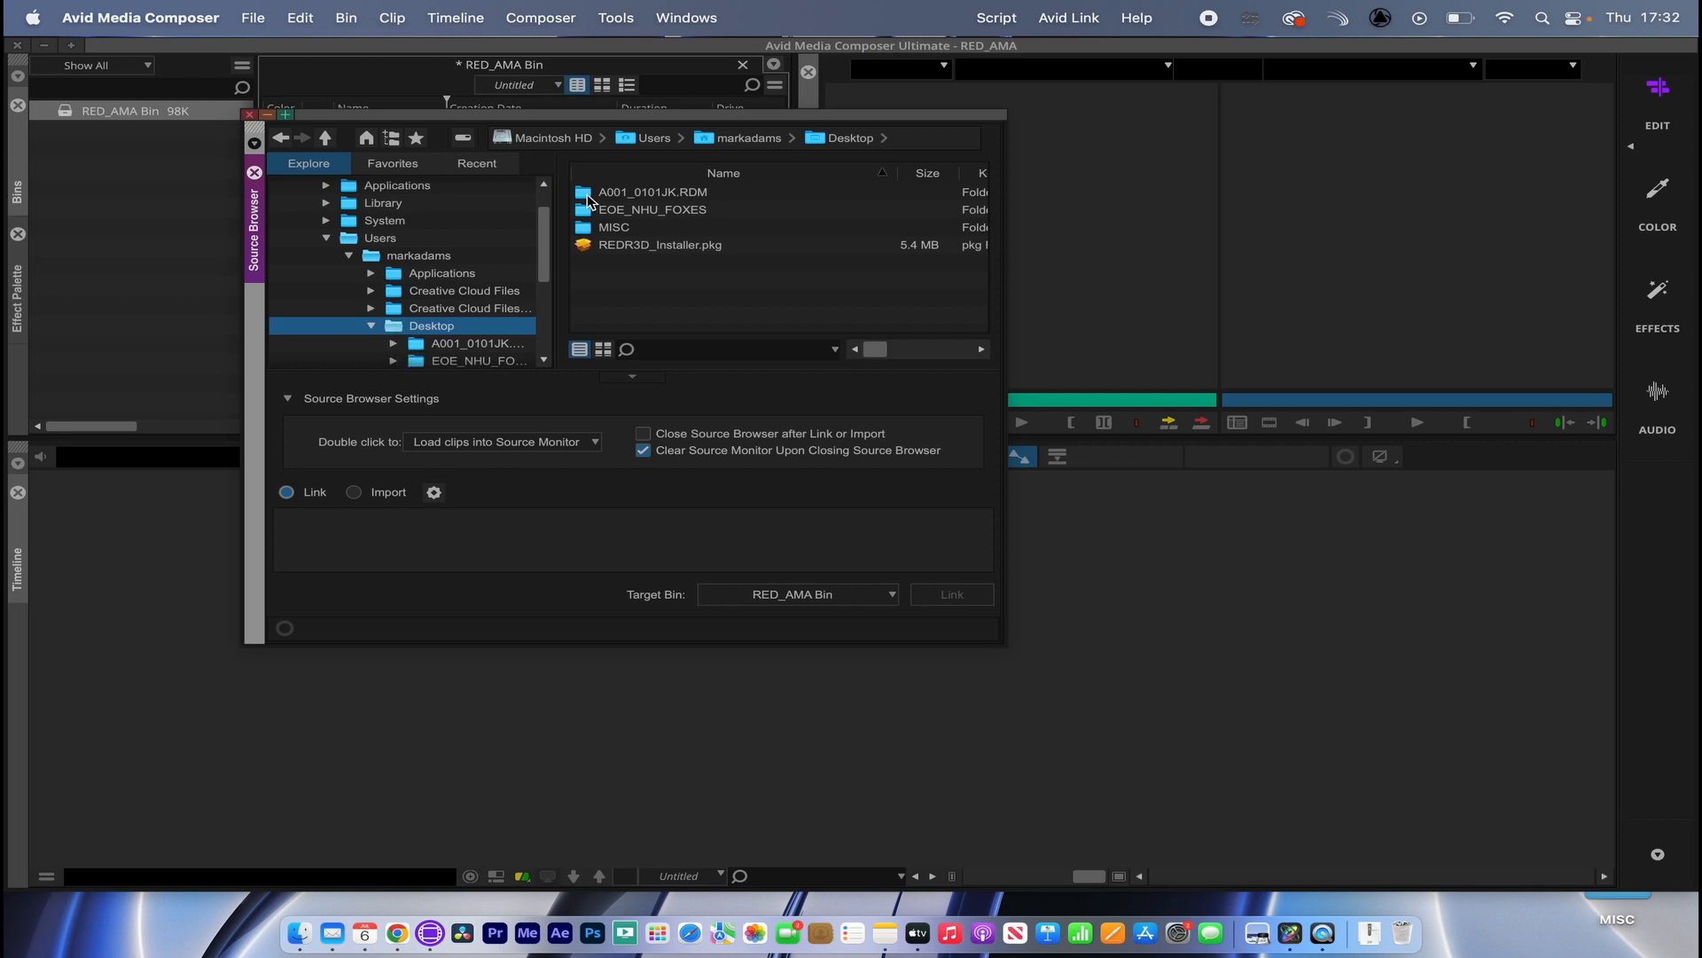
# Step: Attempt to link the four RDC clips from A001_0101JK.RDM, then dismiss the failure notice
pyautogui.doubleClick(652, 193)
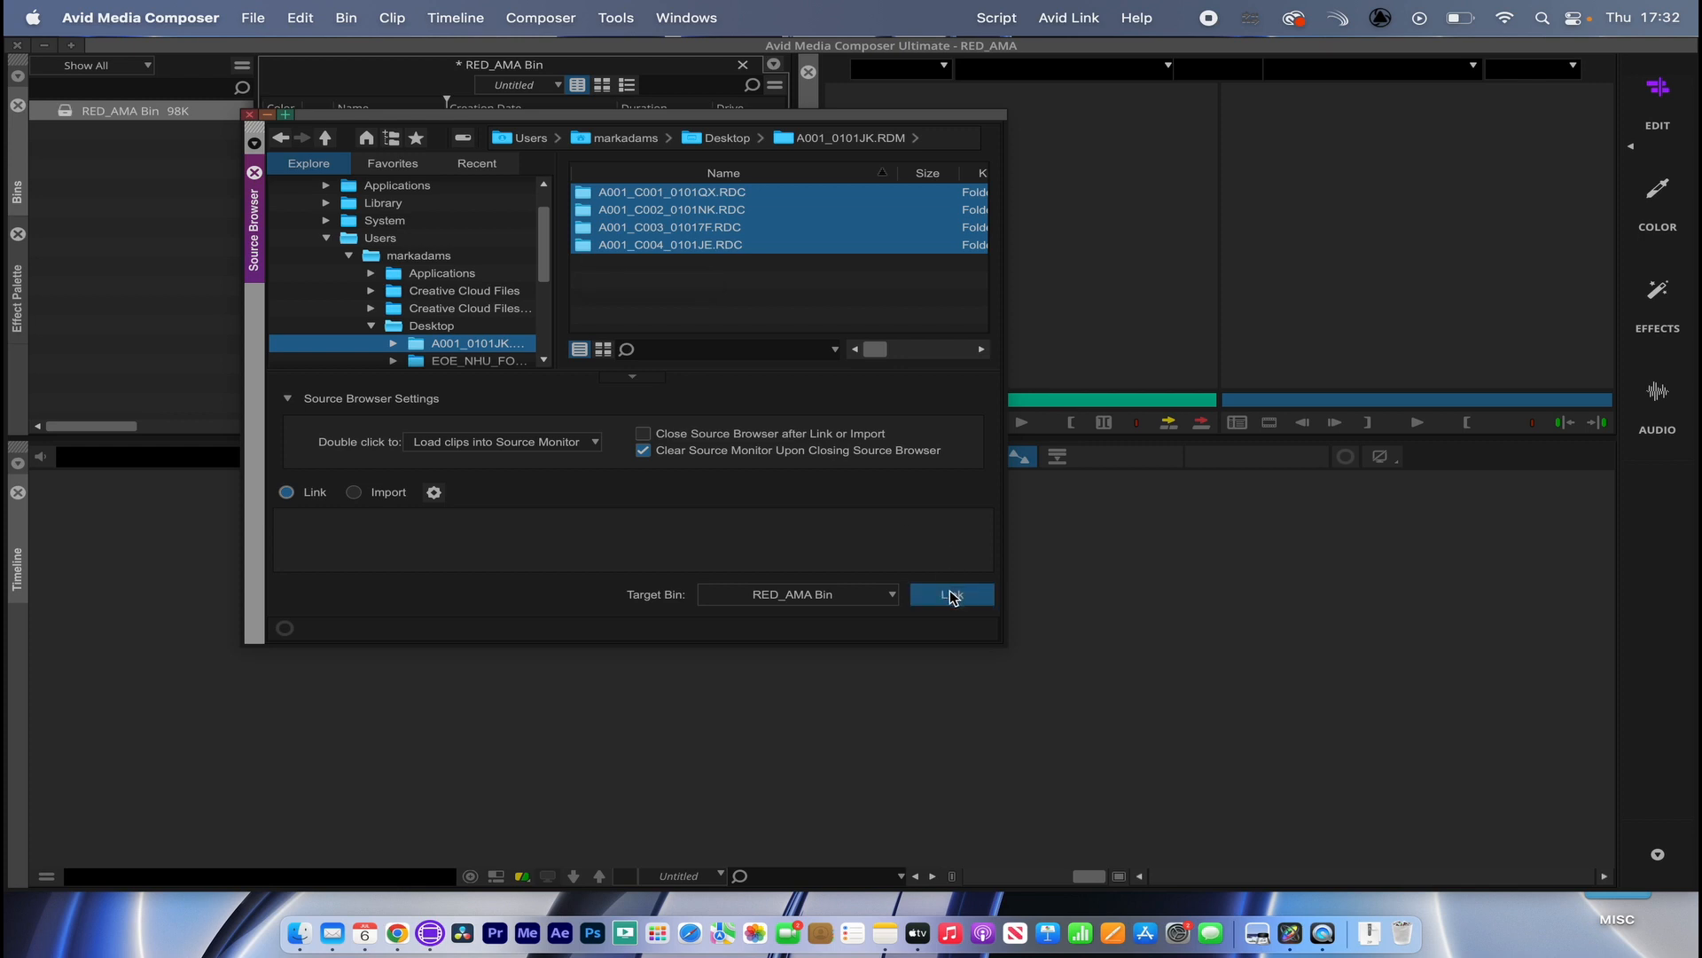
pyautogui.click(950, 594)
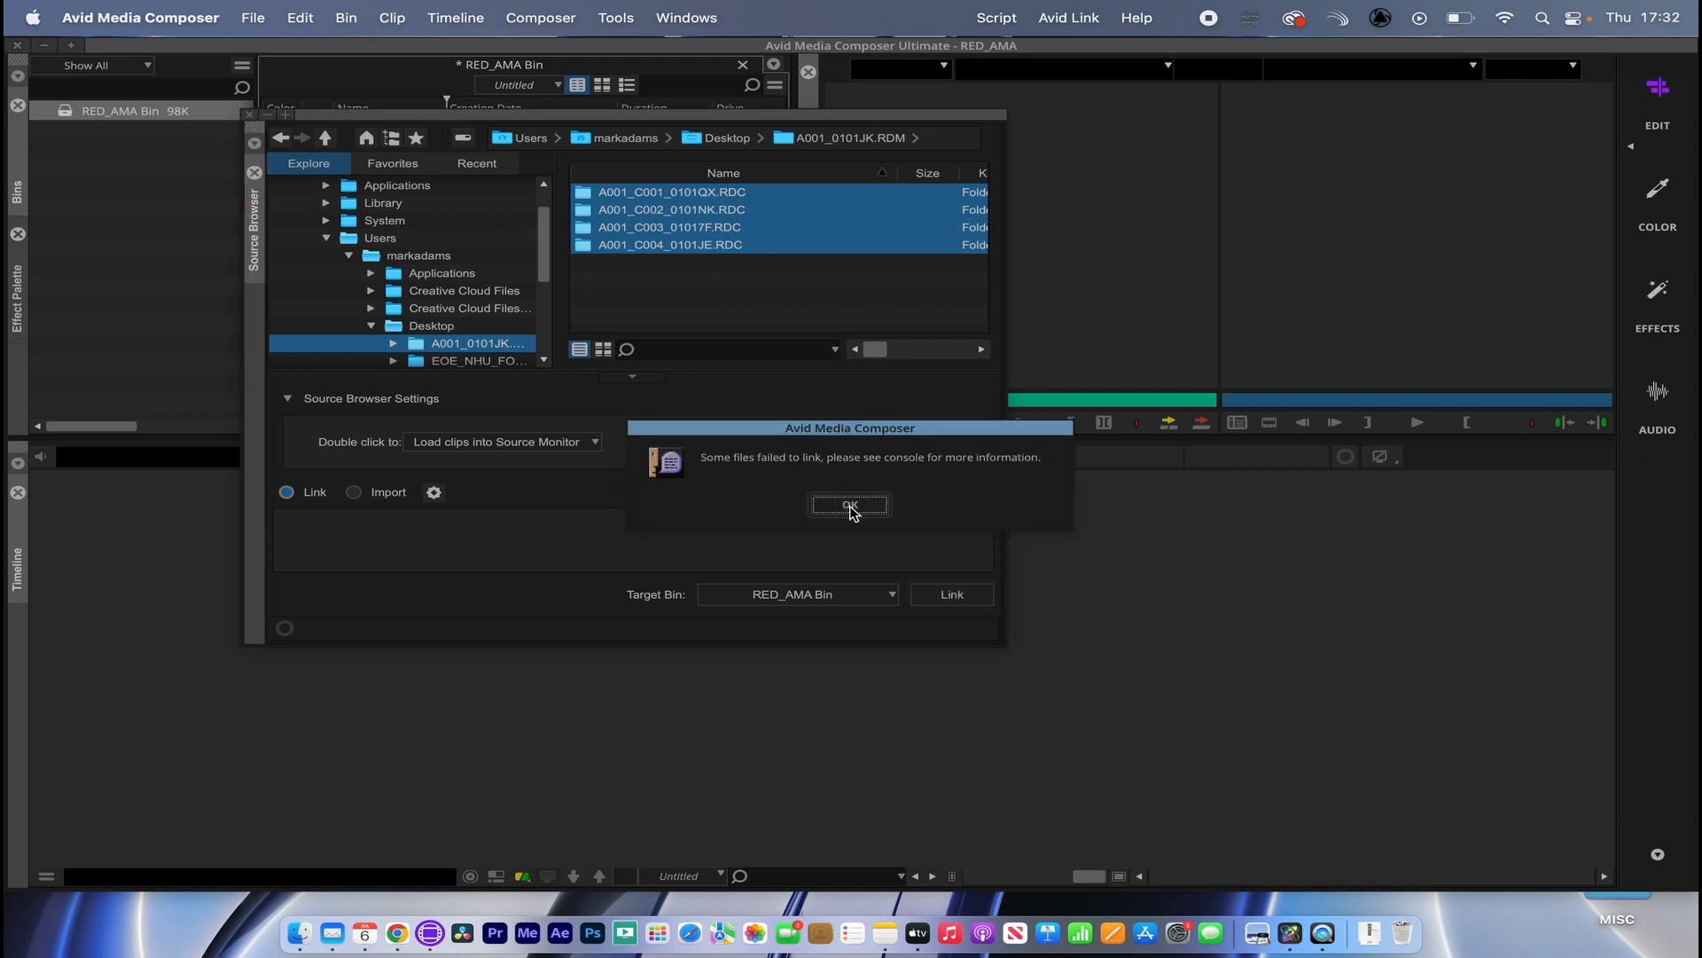
pyautogui.click(849, 506)
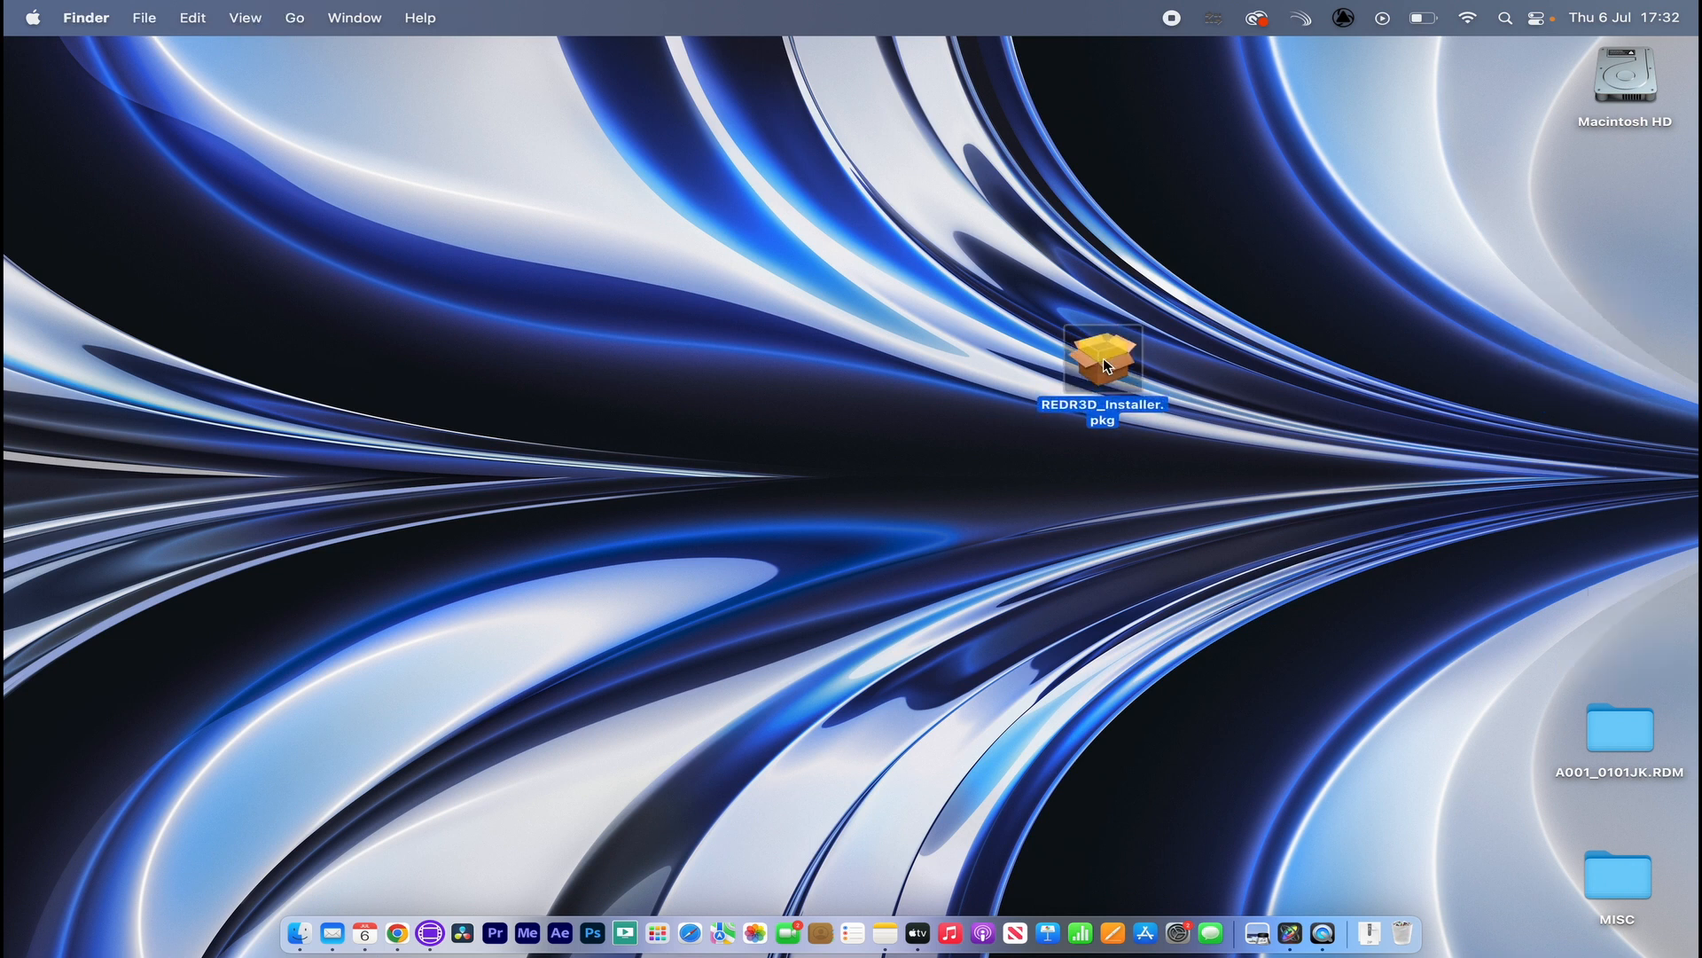
# Step: Install the Avid AMA plug-in for RED from REDR3D_Installer.pkg, then move the package aside
pyautogui.doubleClick(1102, 358)
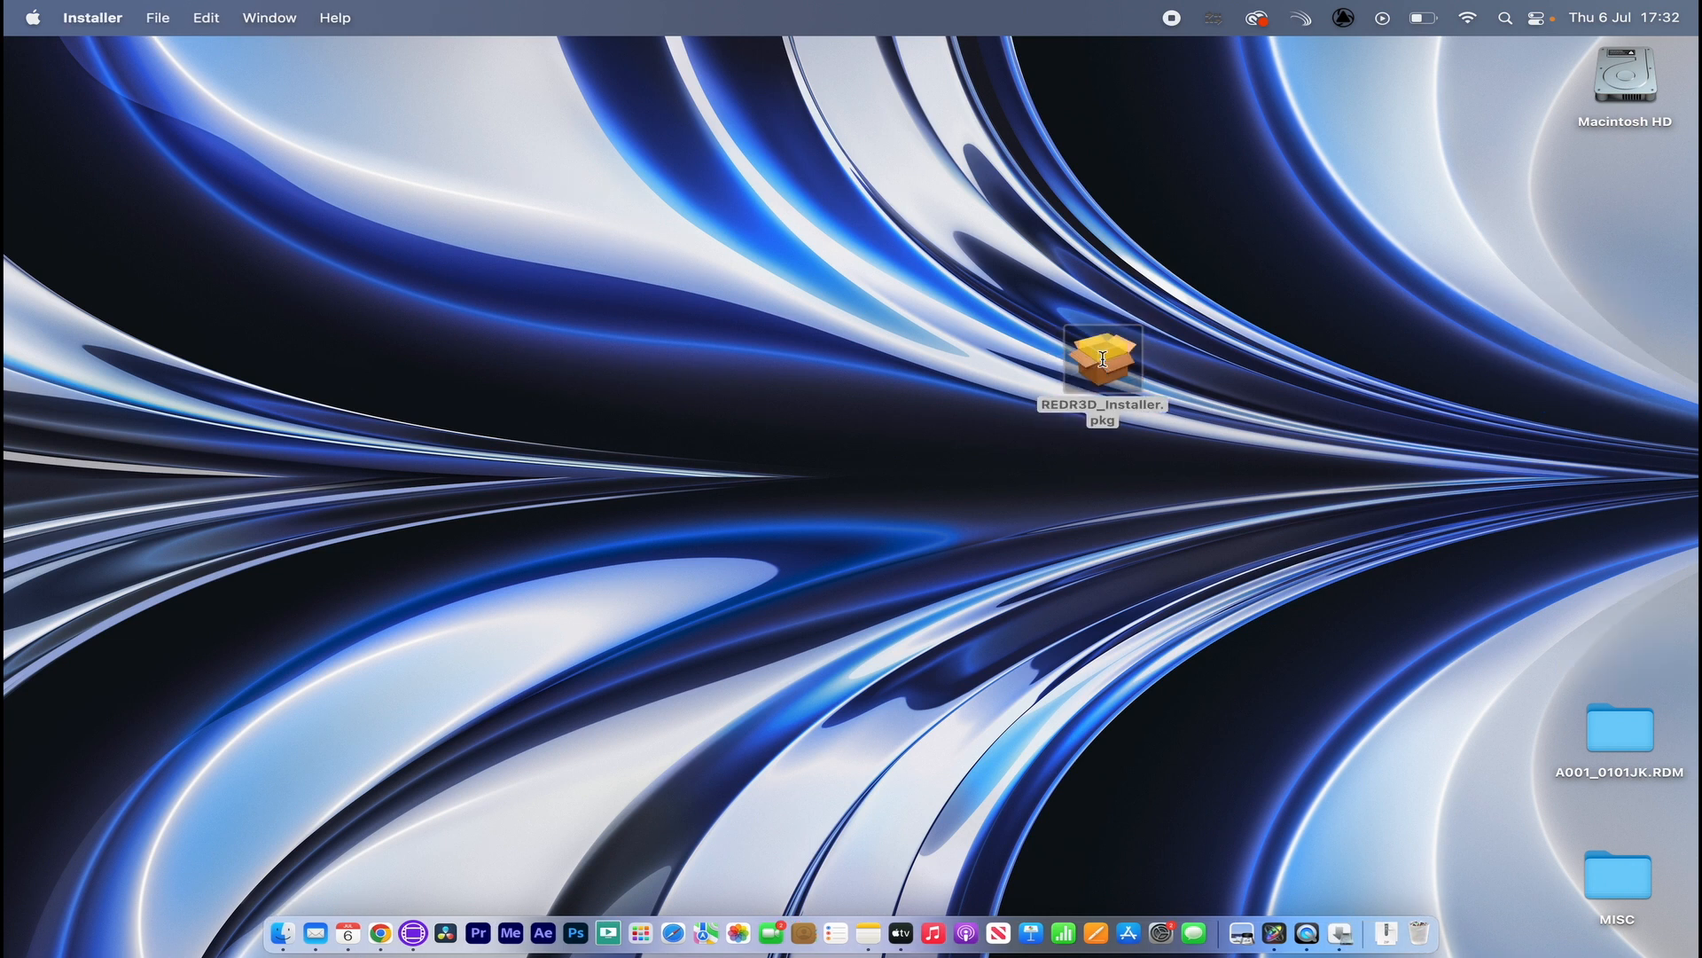
pyautogui.doubleClick(1101, 358)
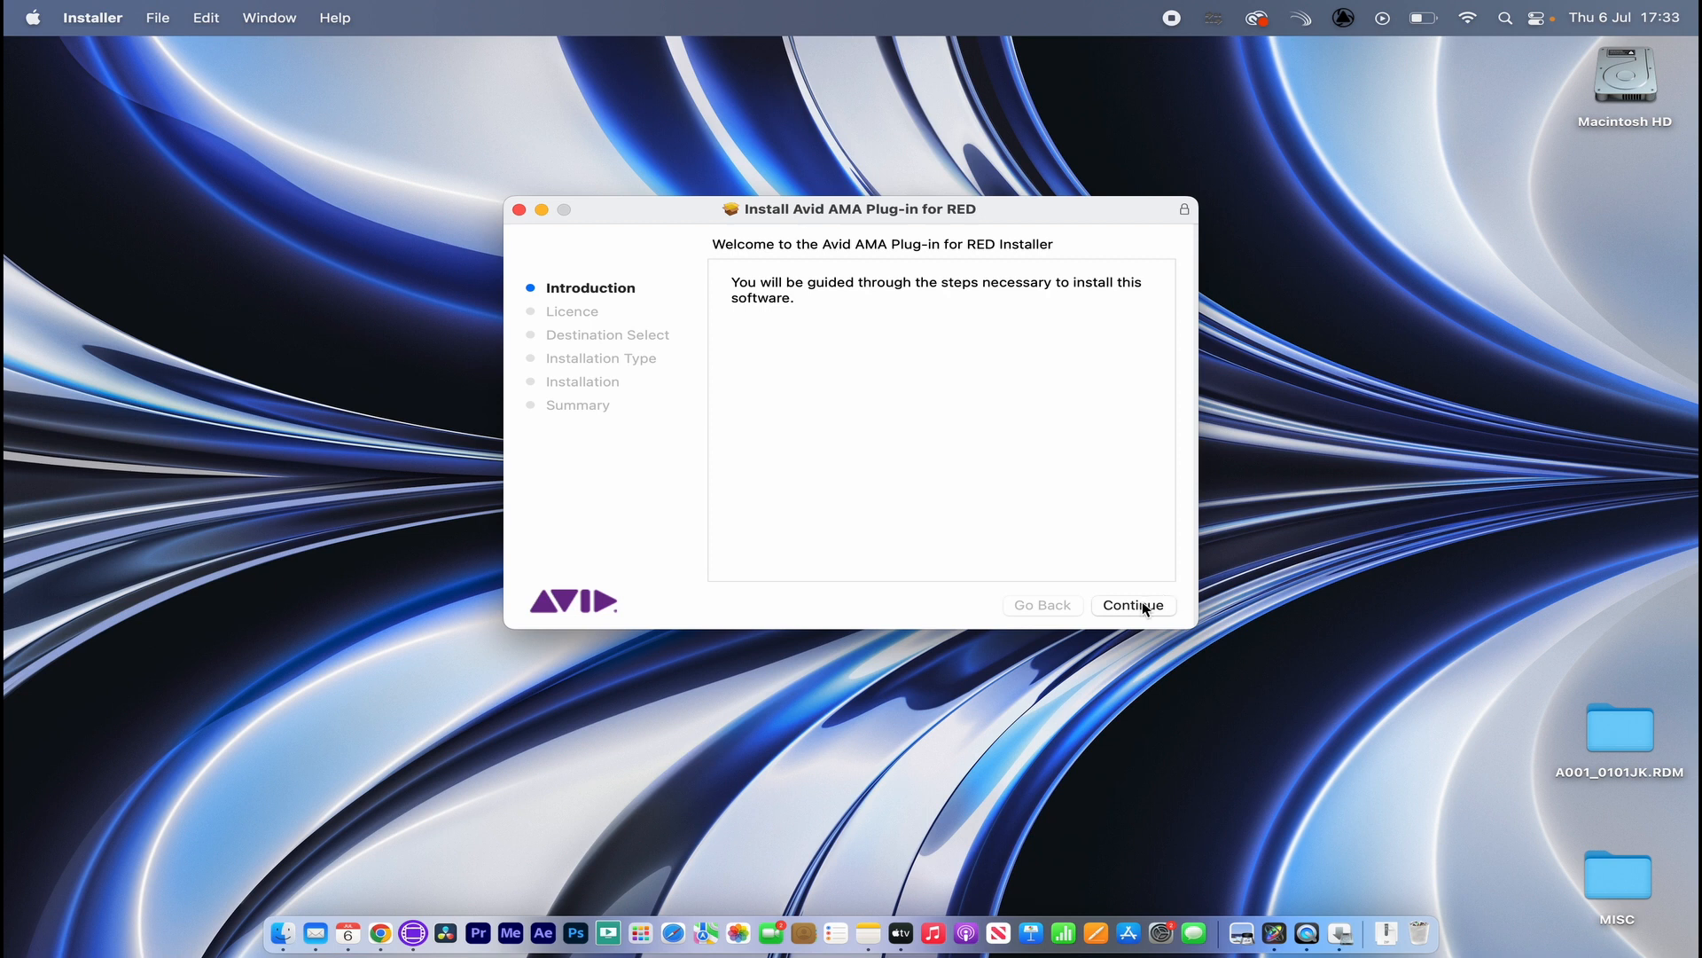
pyautogui.click(1132, 605)
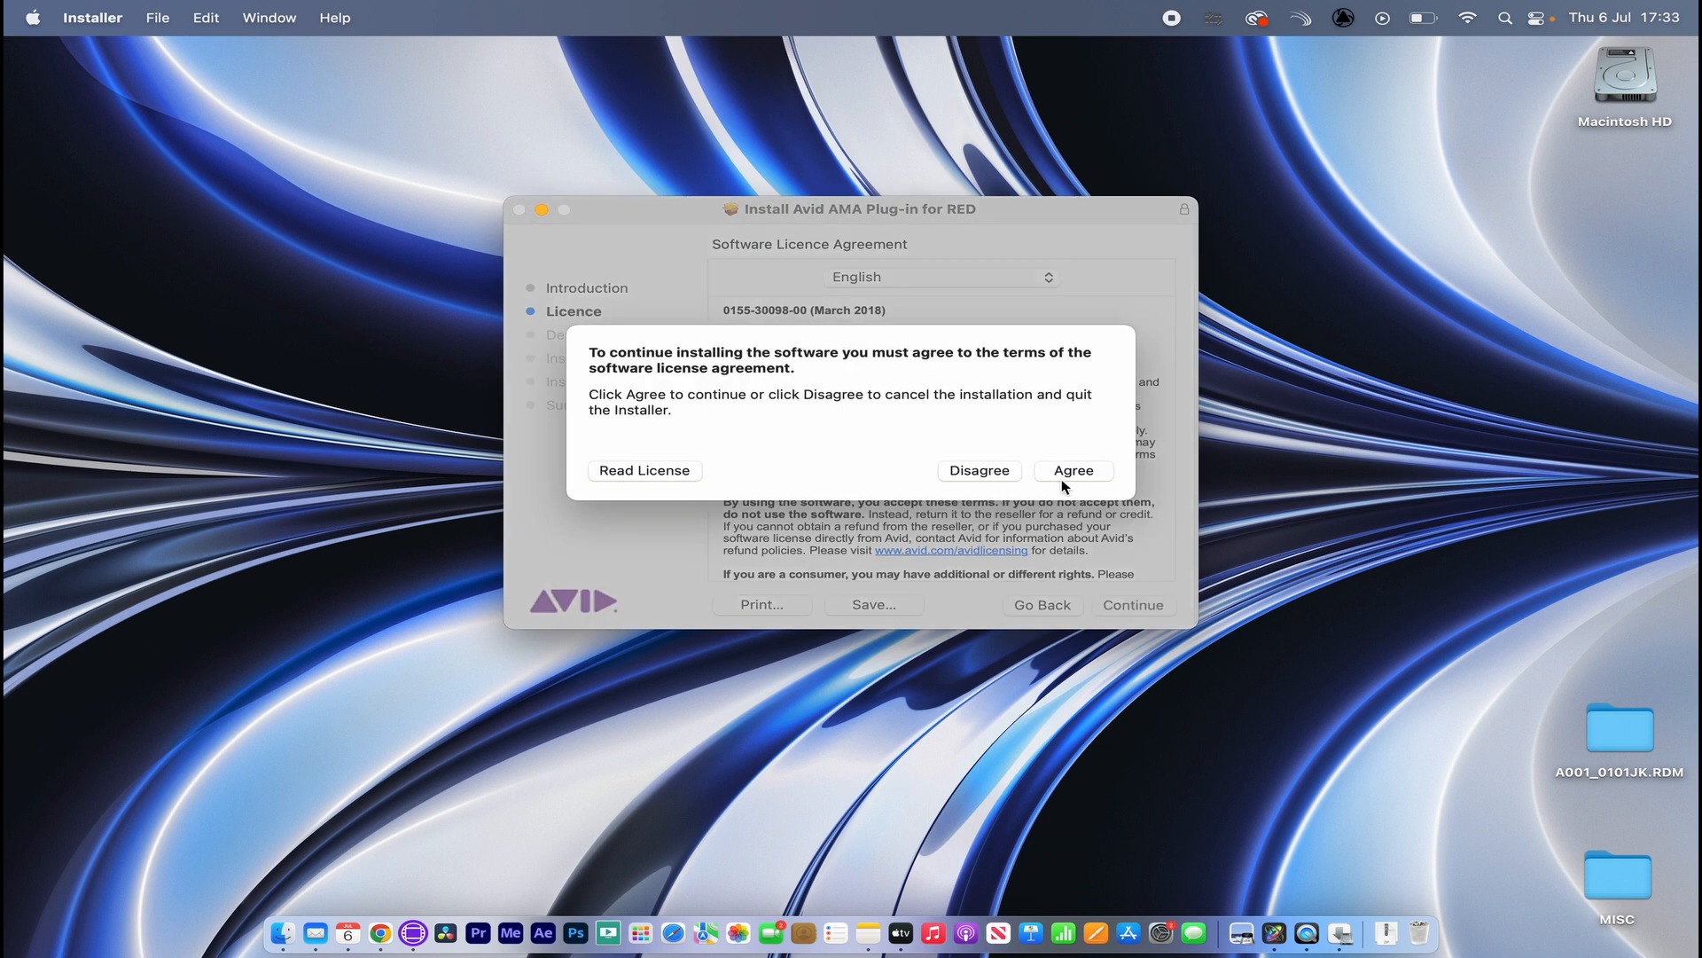
pyautogui.click(1072, 470)
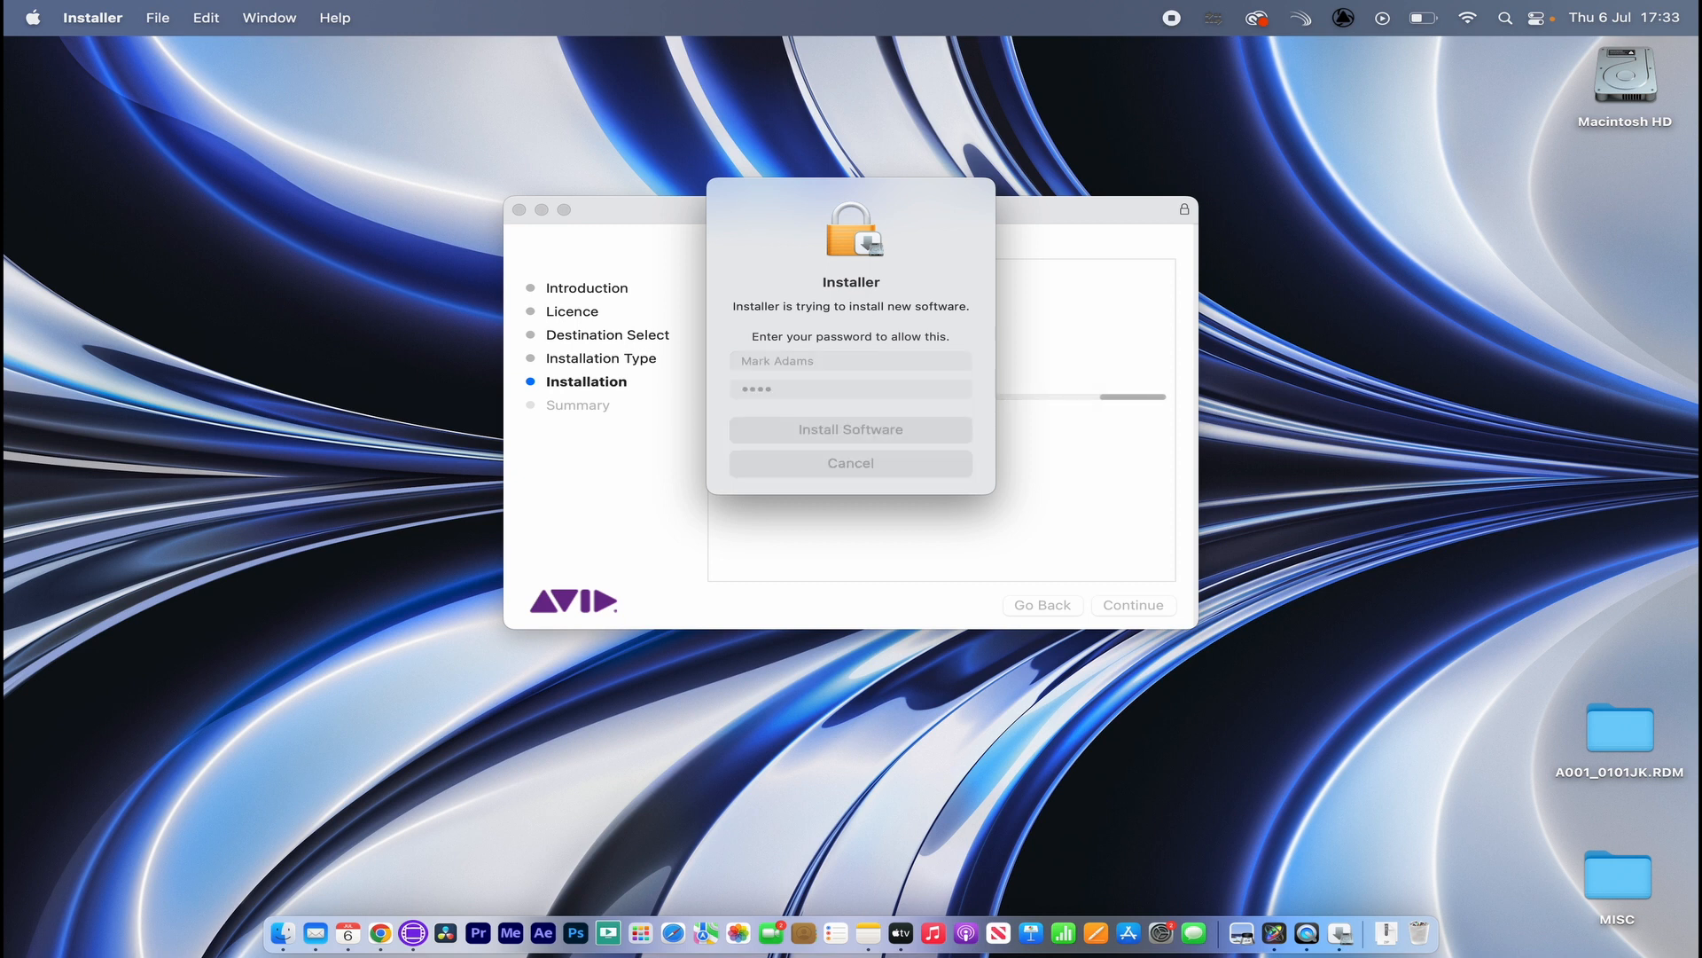
pyautogui.click(850, 429)
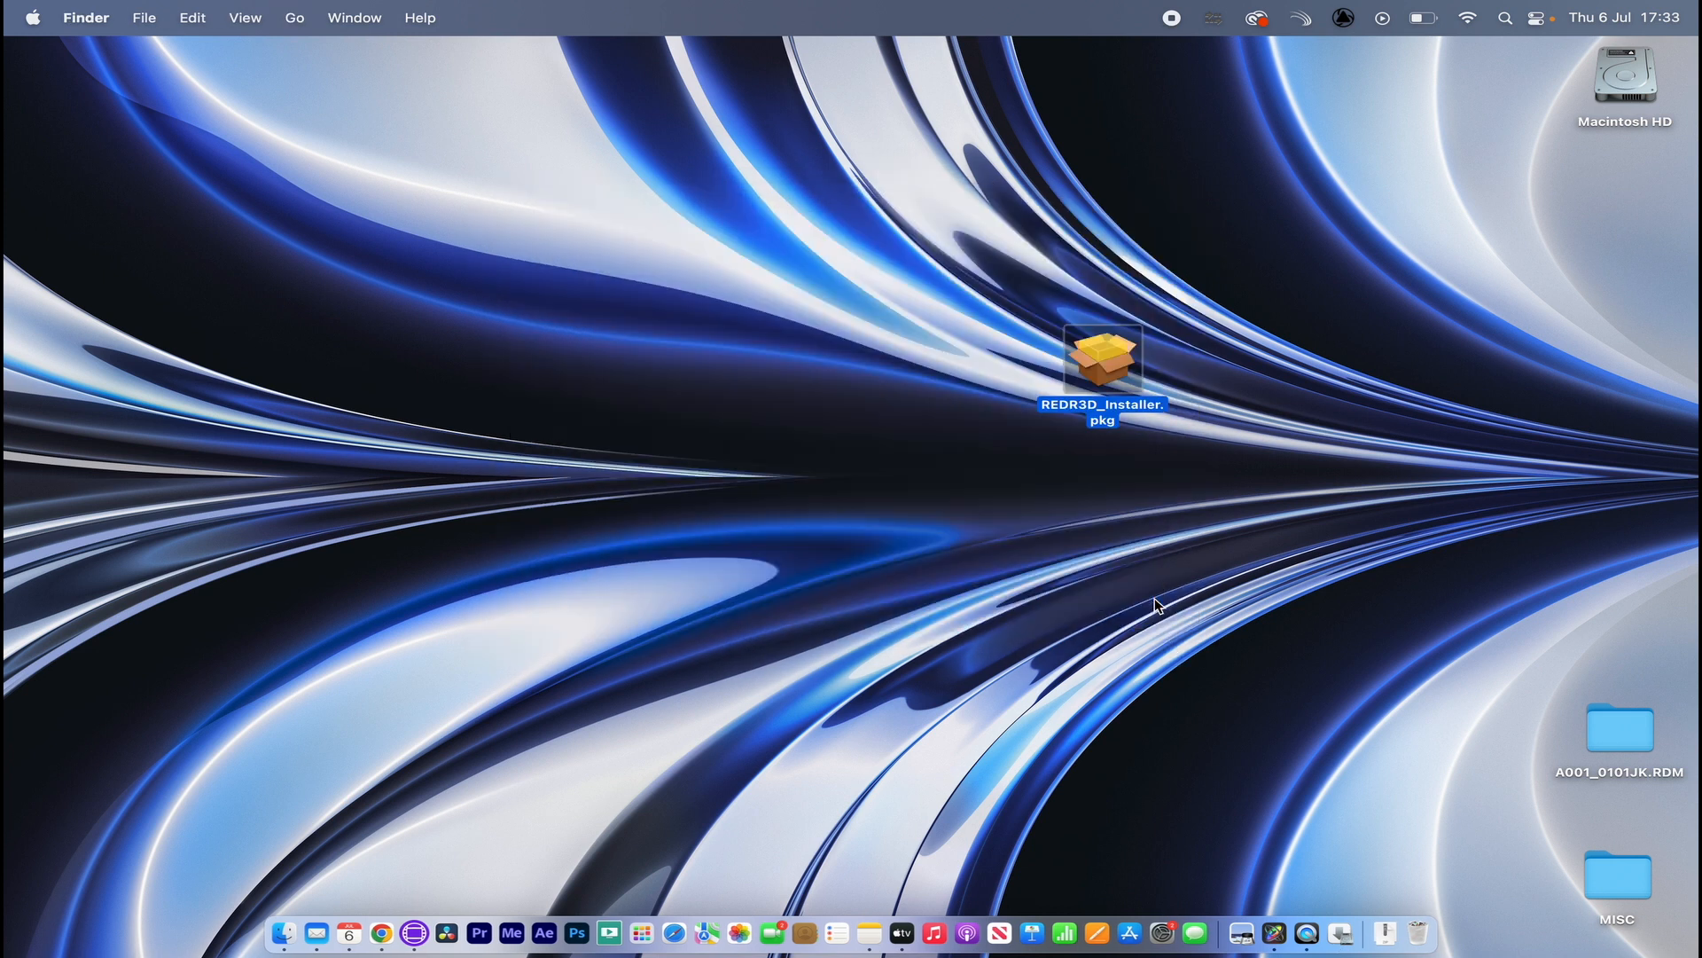
pyautogui.moveTo(1102, 358); pyautogui.dragTo(1616, 565)
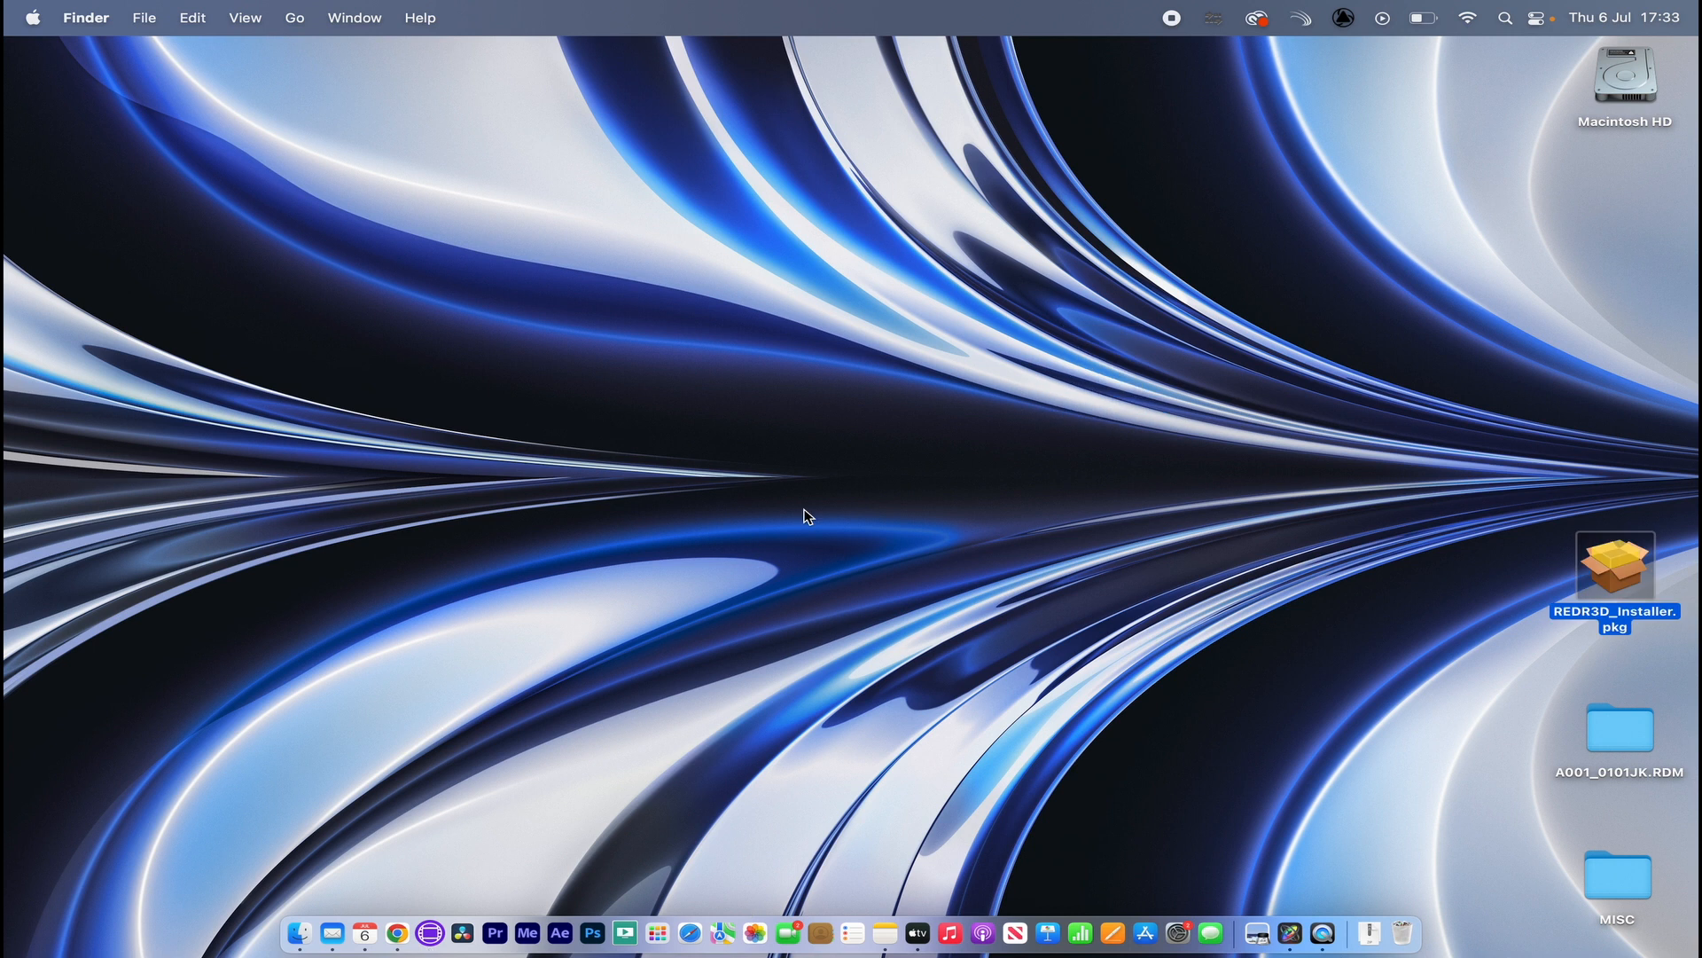
pyautogui.moveTo(429, 932)
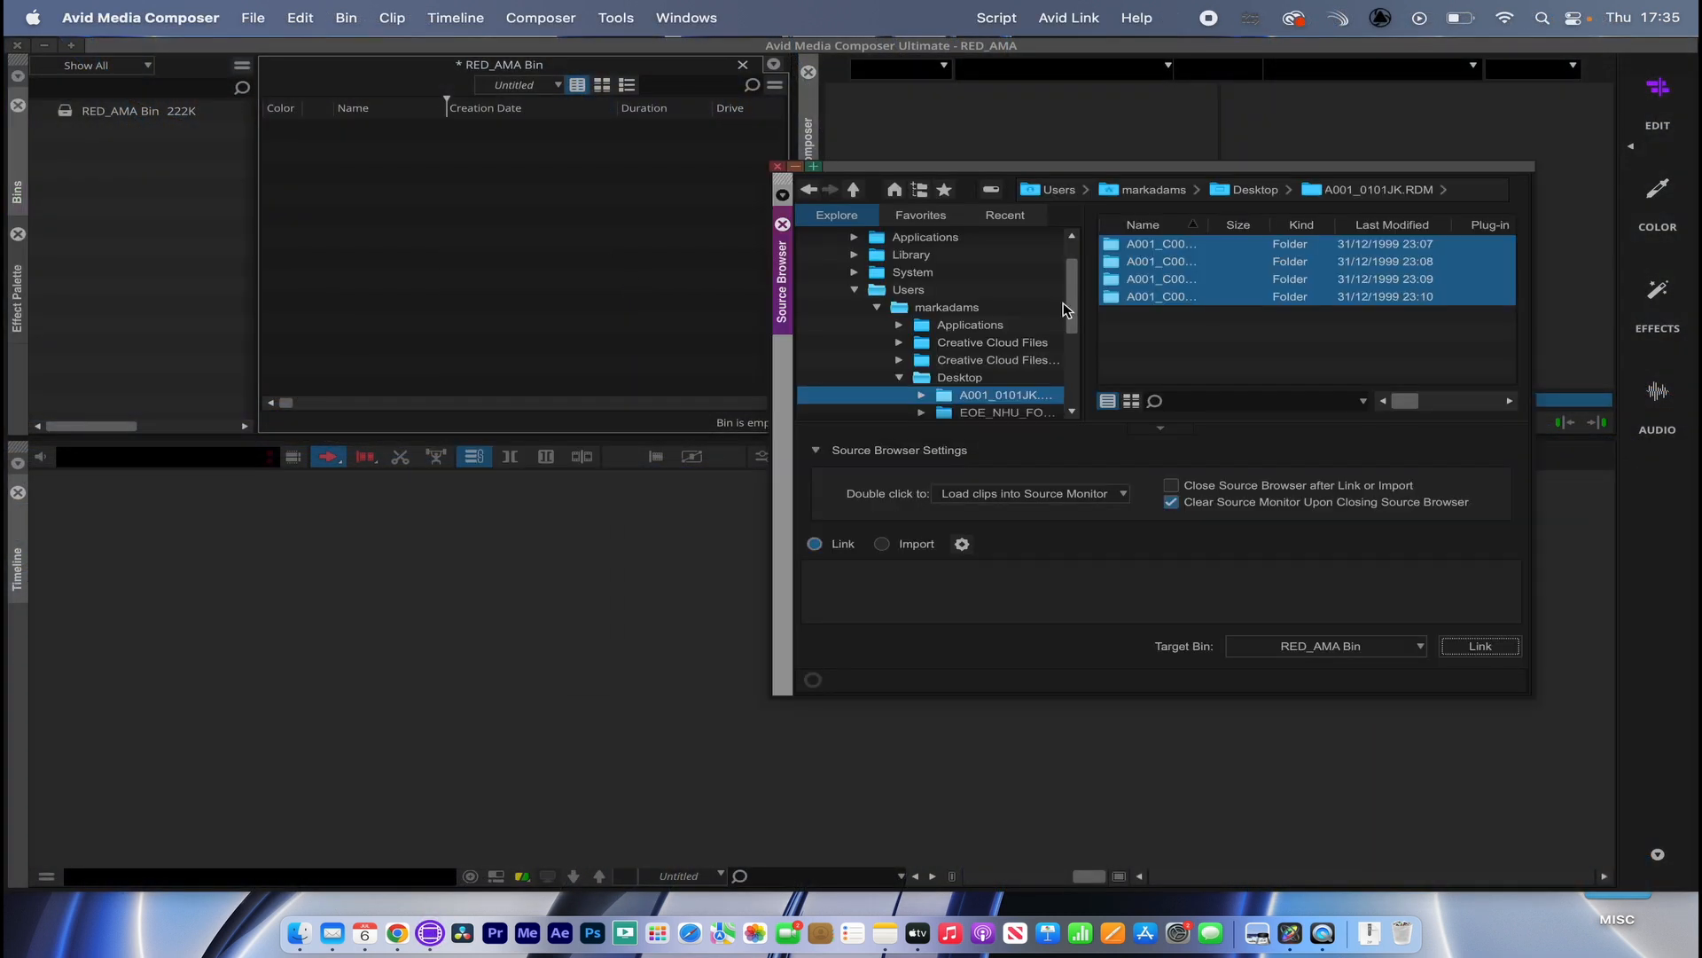
pyautogui.moveTo(792, 565)
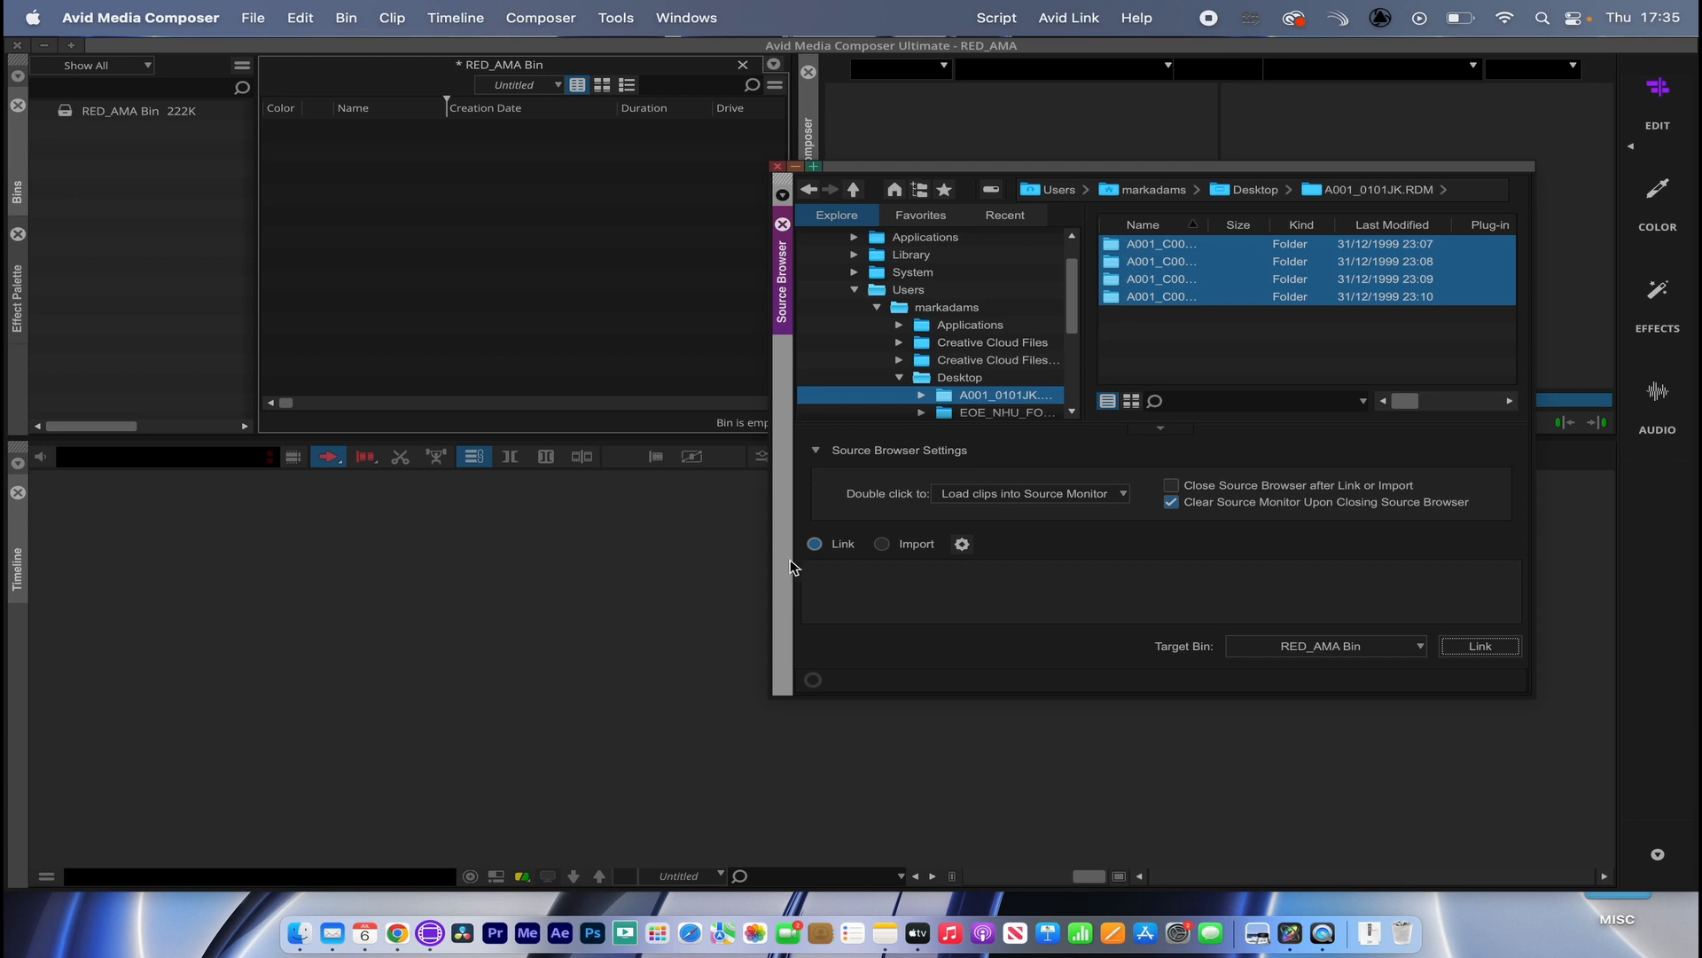
# Step: Link the four A001 RDC clips into RED_AMA Bin, this time successfully
pyautogui.click(1478, 646)
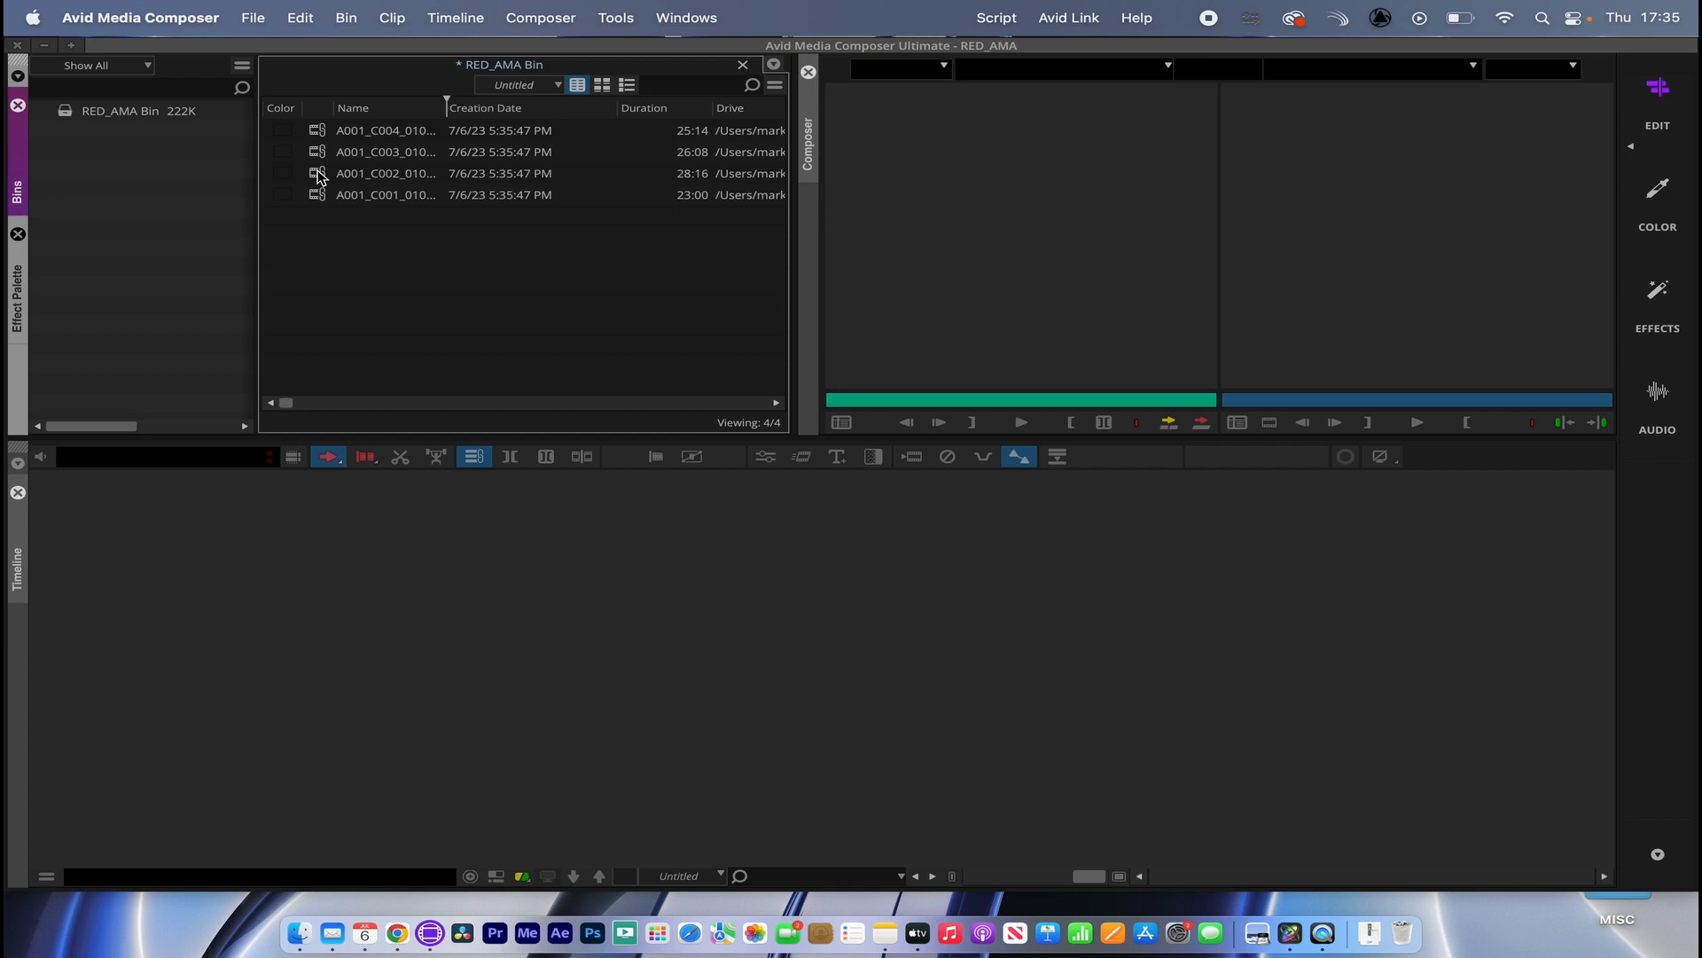
# Step: Play back clips C002 and C003 in the Source monitor, then select the top bin clip
pyautogui.click(386, 173)
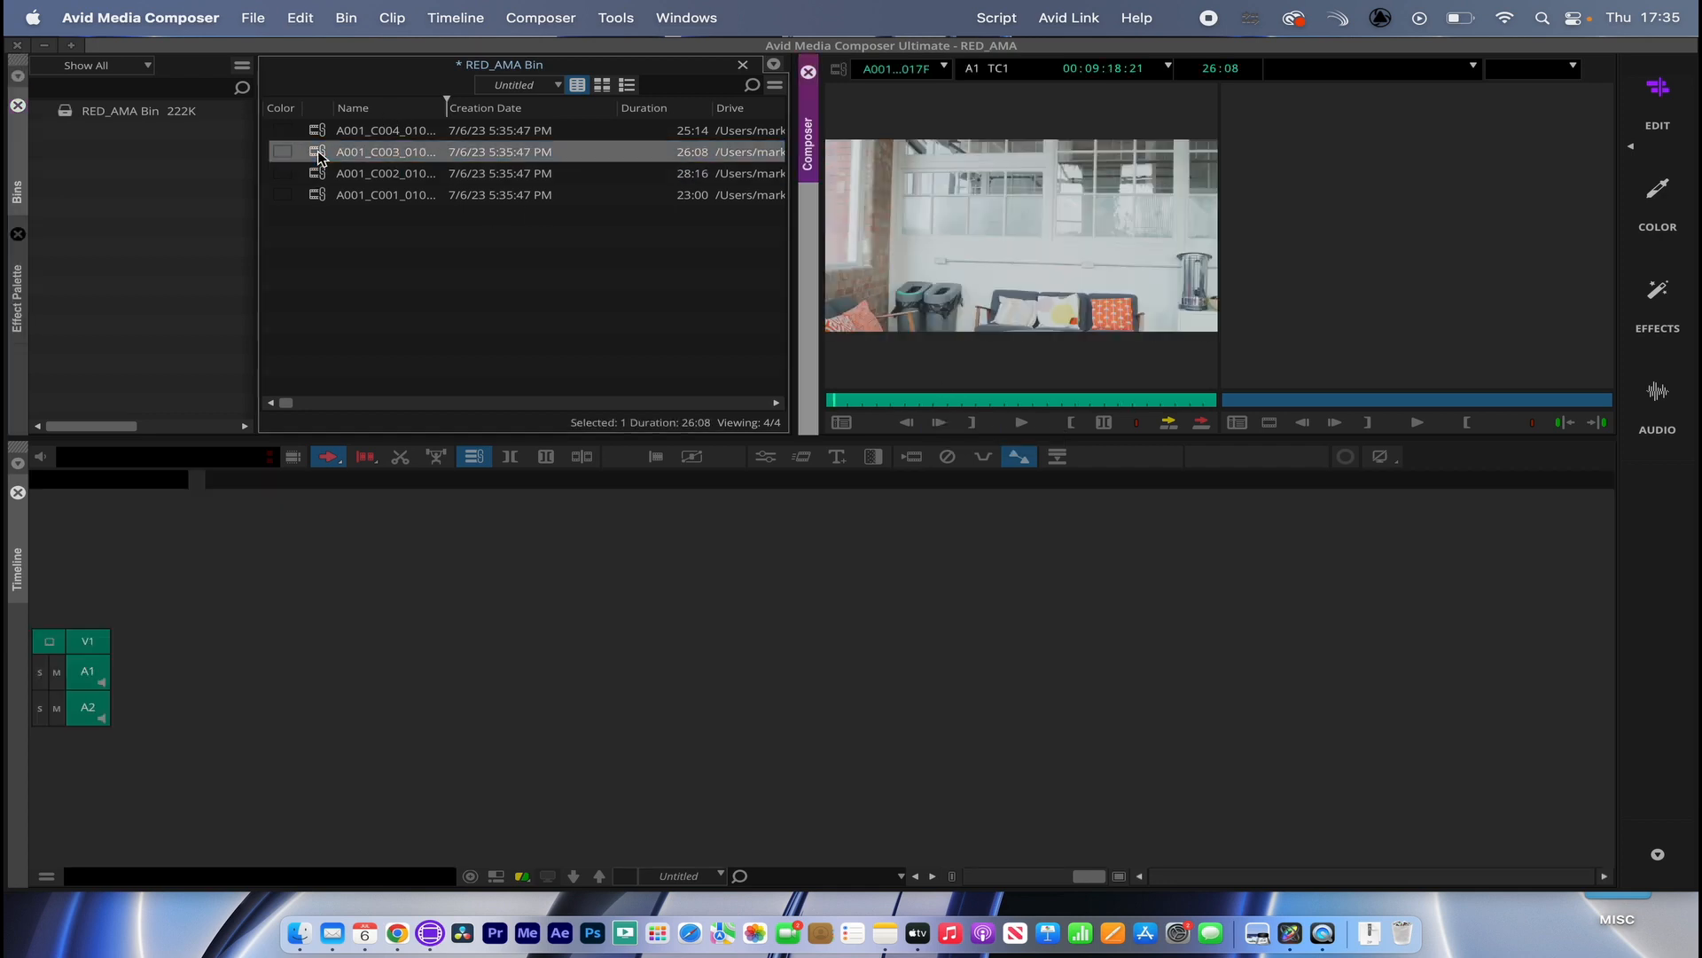
pyautogui.click(386, 174)
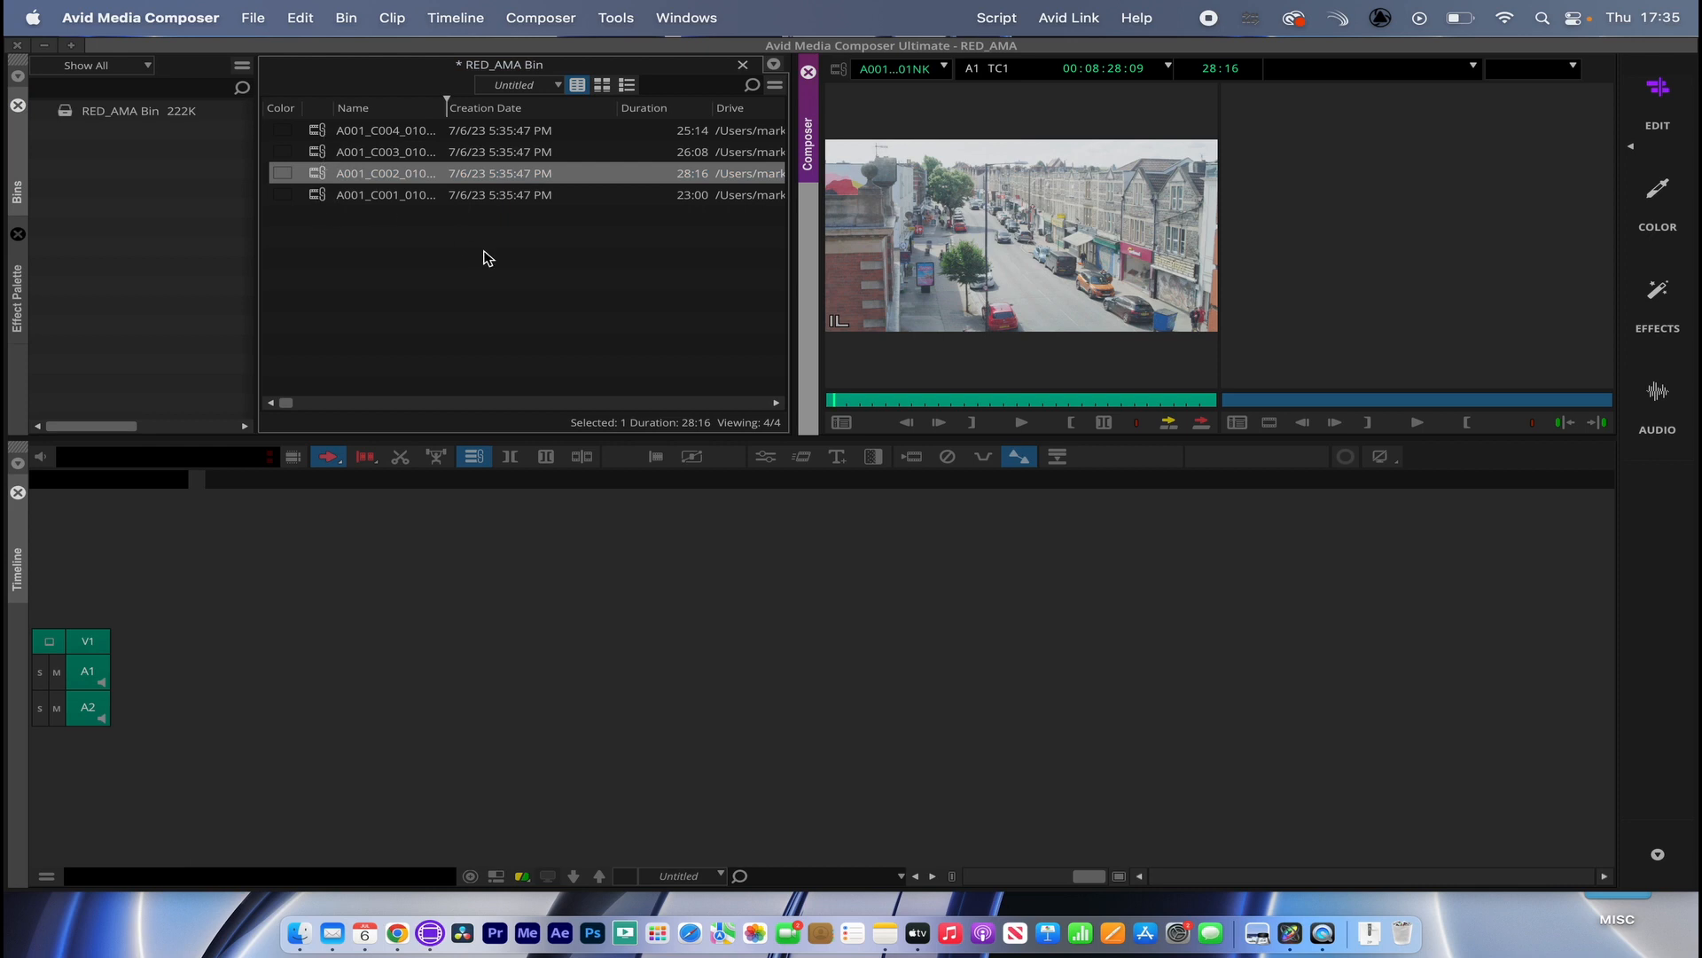
pyautogui.click(906, 399)
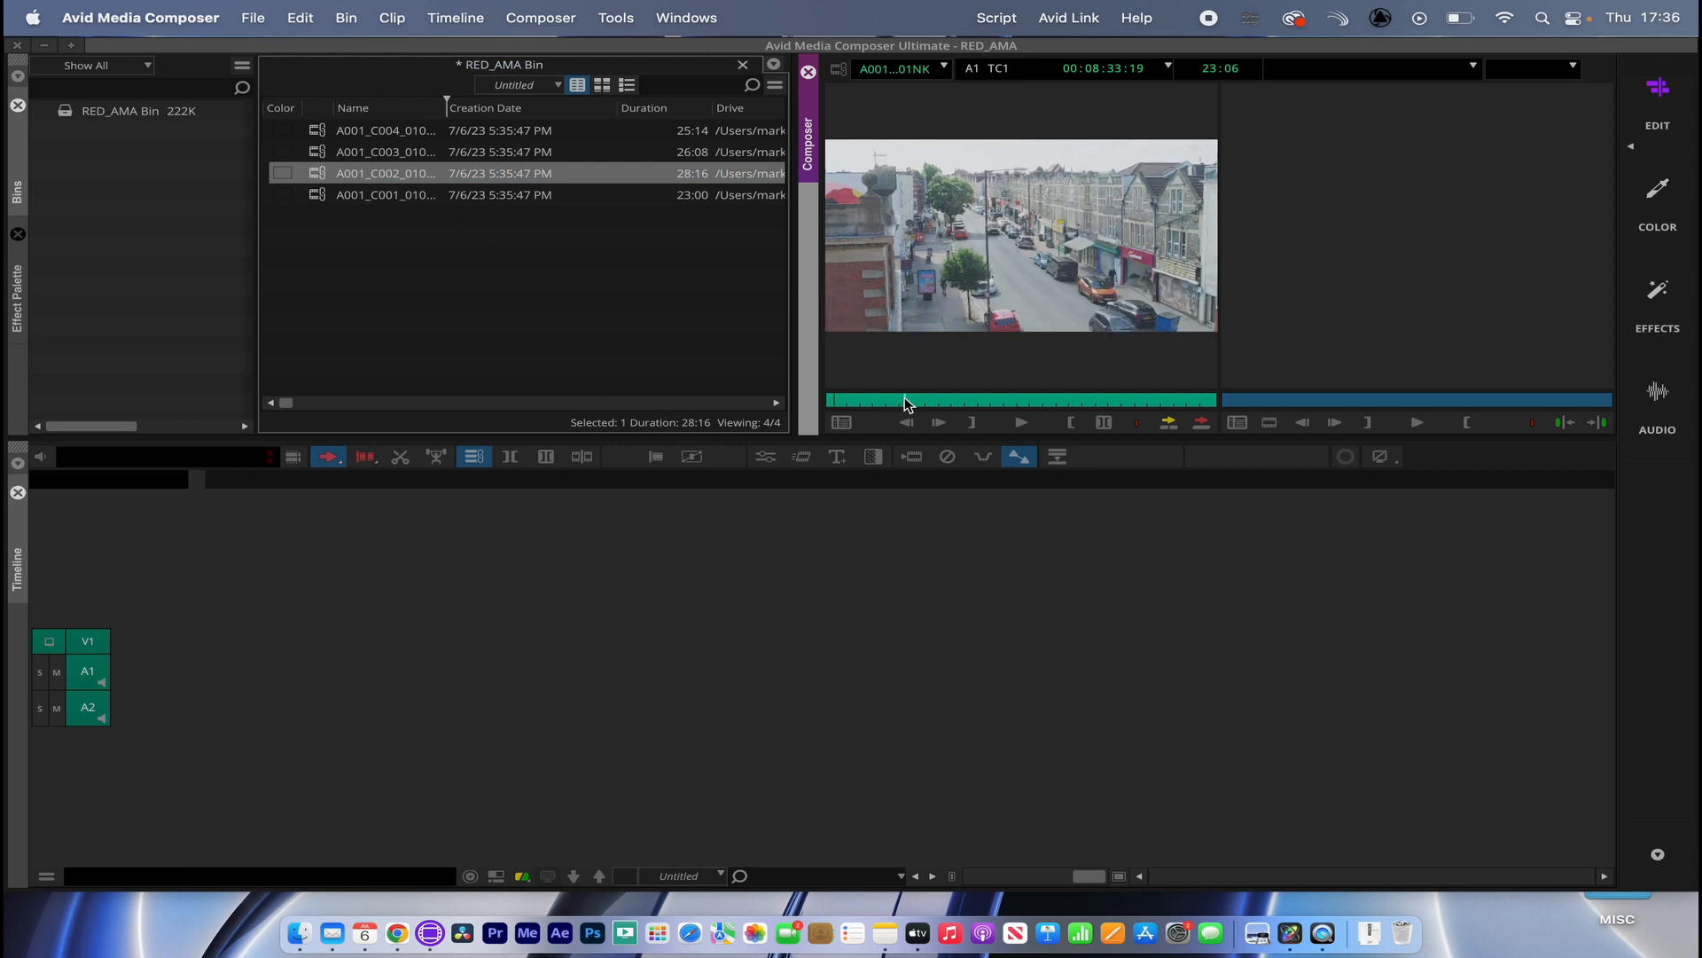
pyautogui.click(1019, 421)
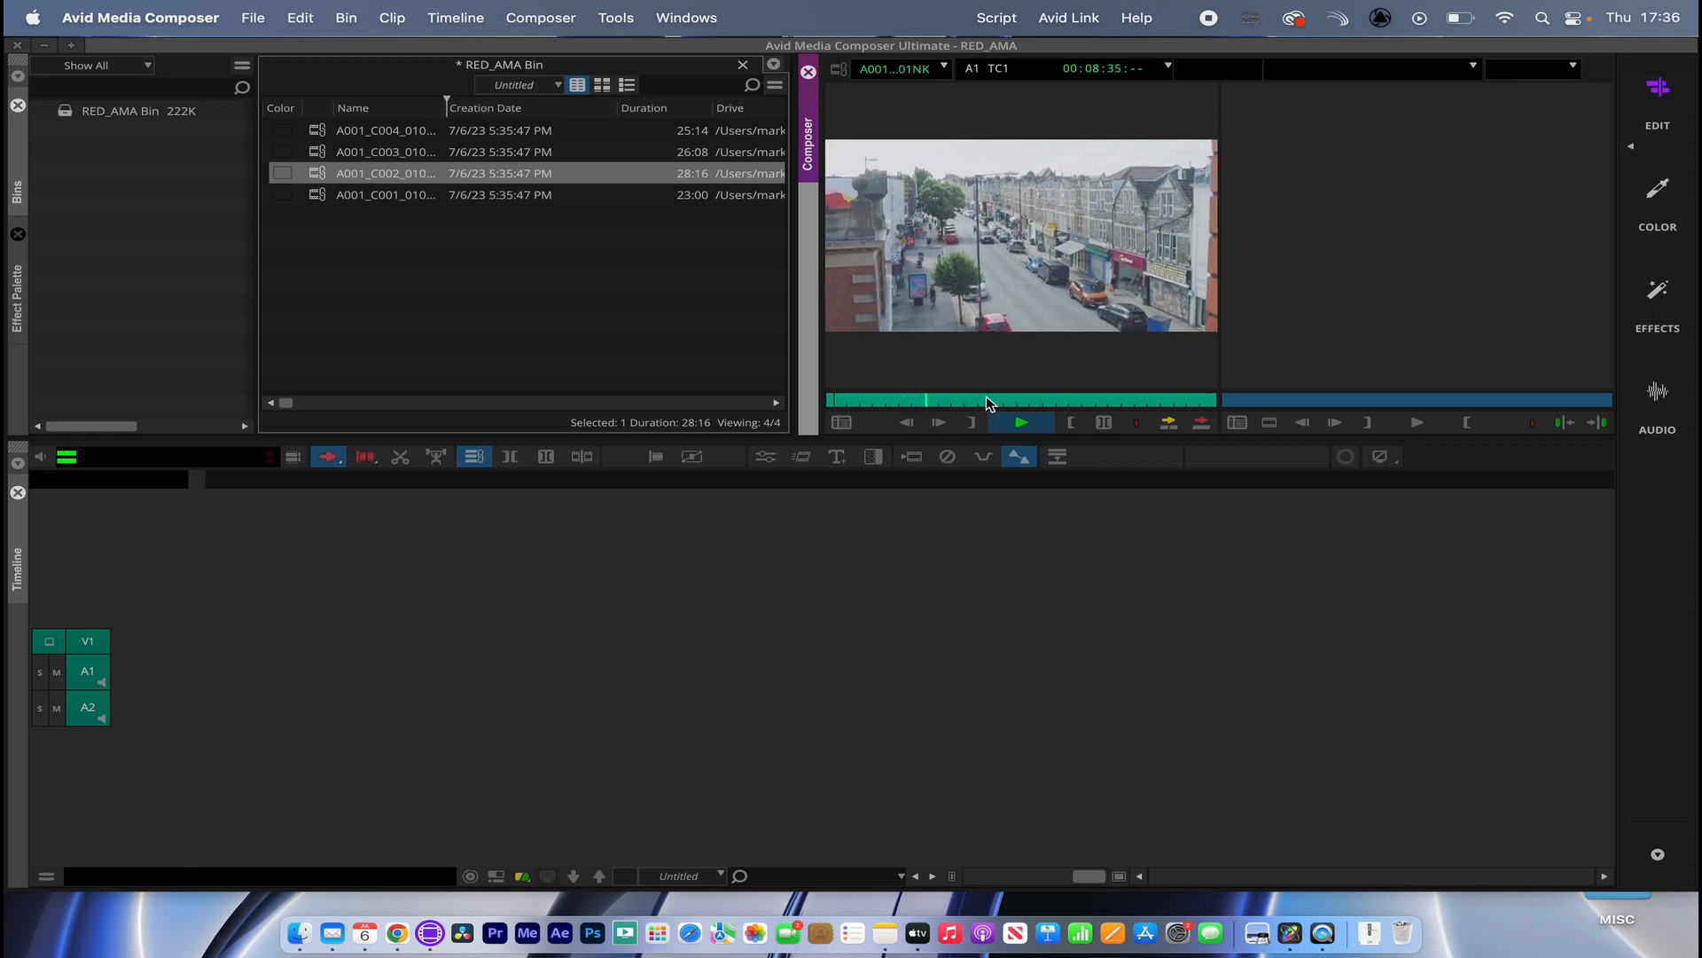
pyautogui.click(1018, 421)
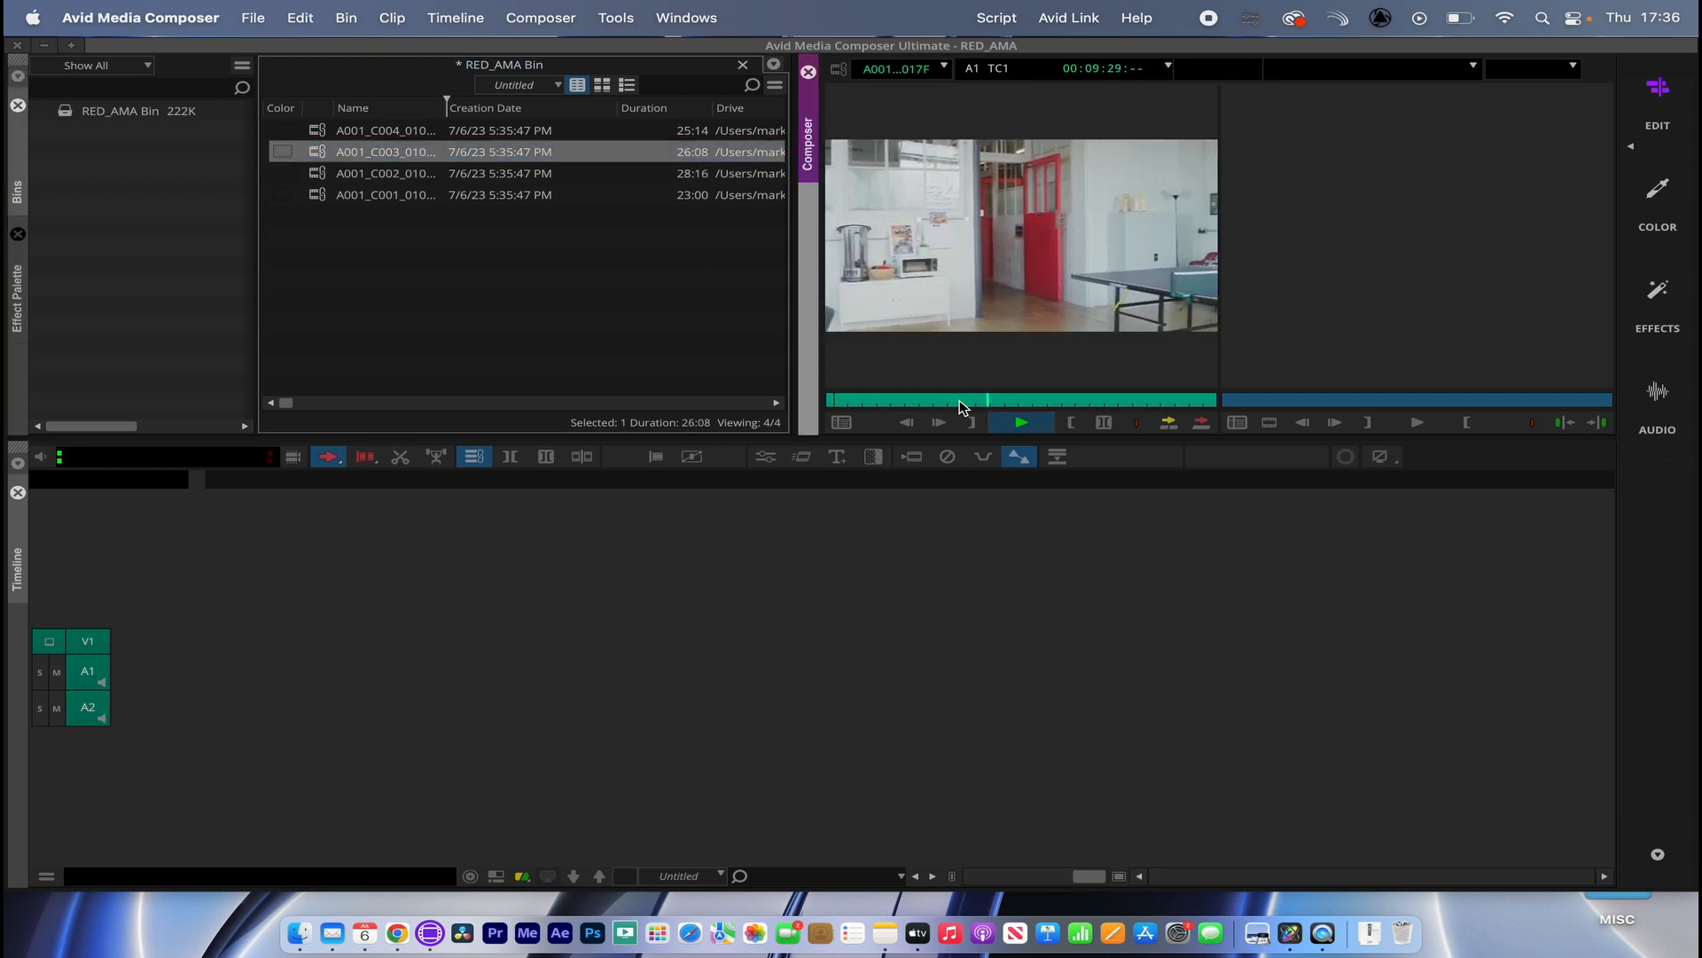
pyautogui.click(1019, 422)
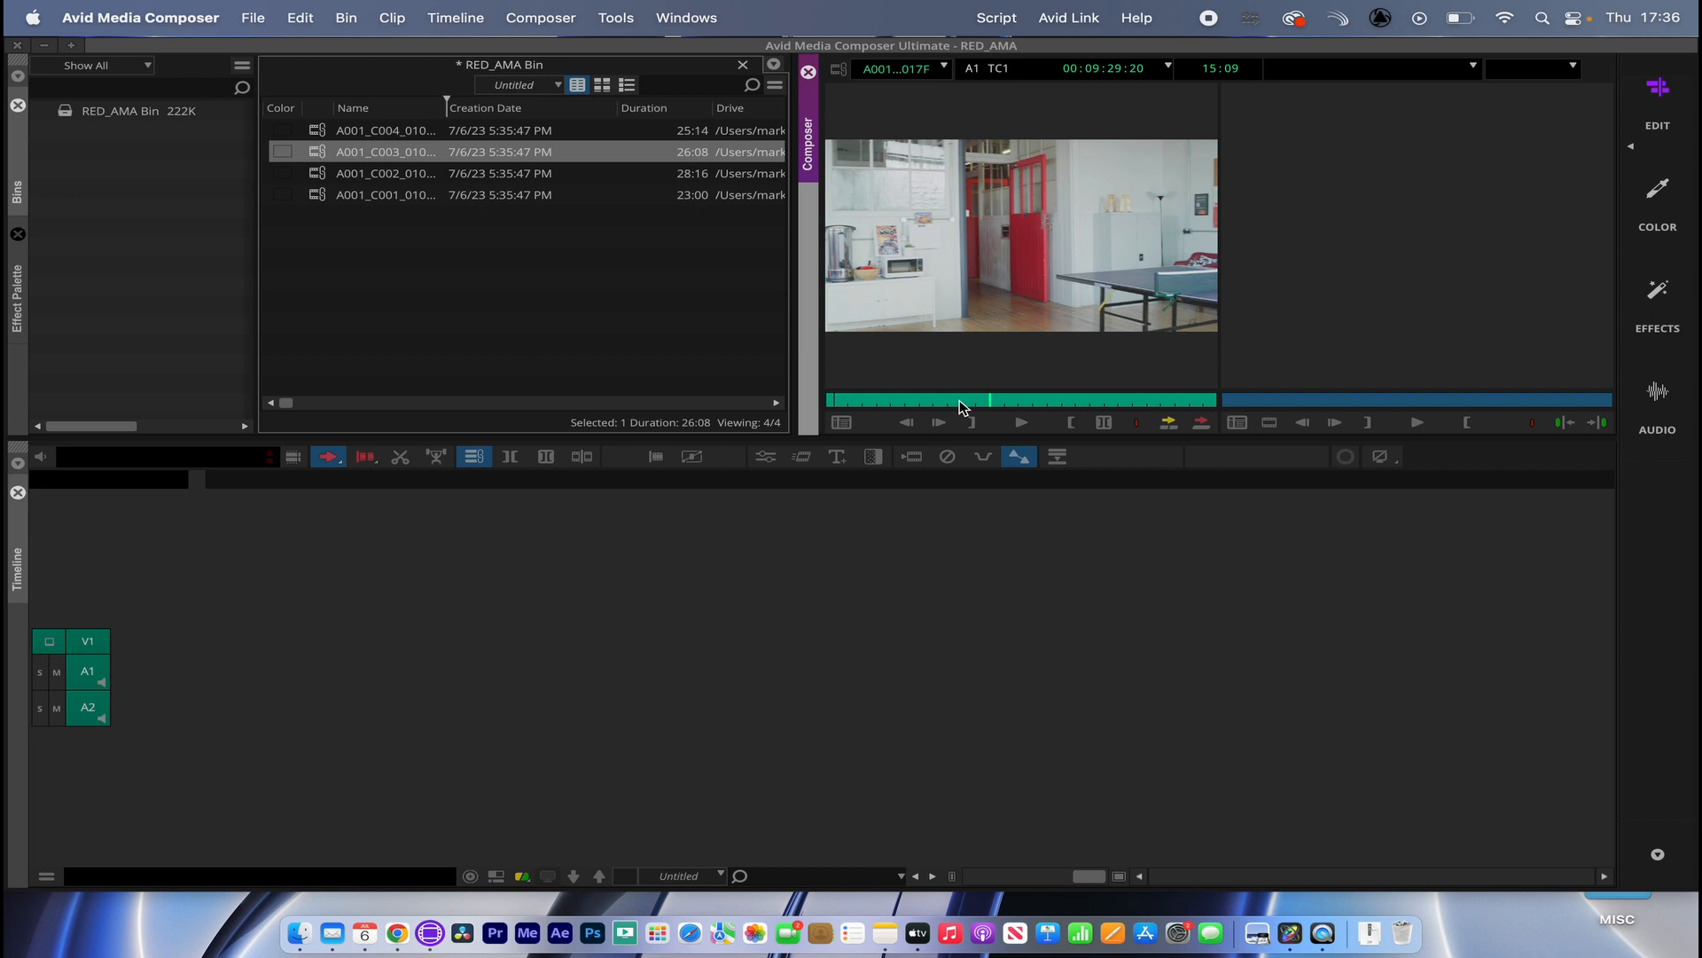
pyautogui.click(1020, 421)
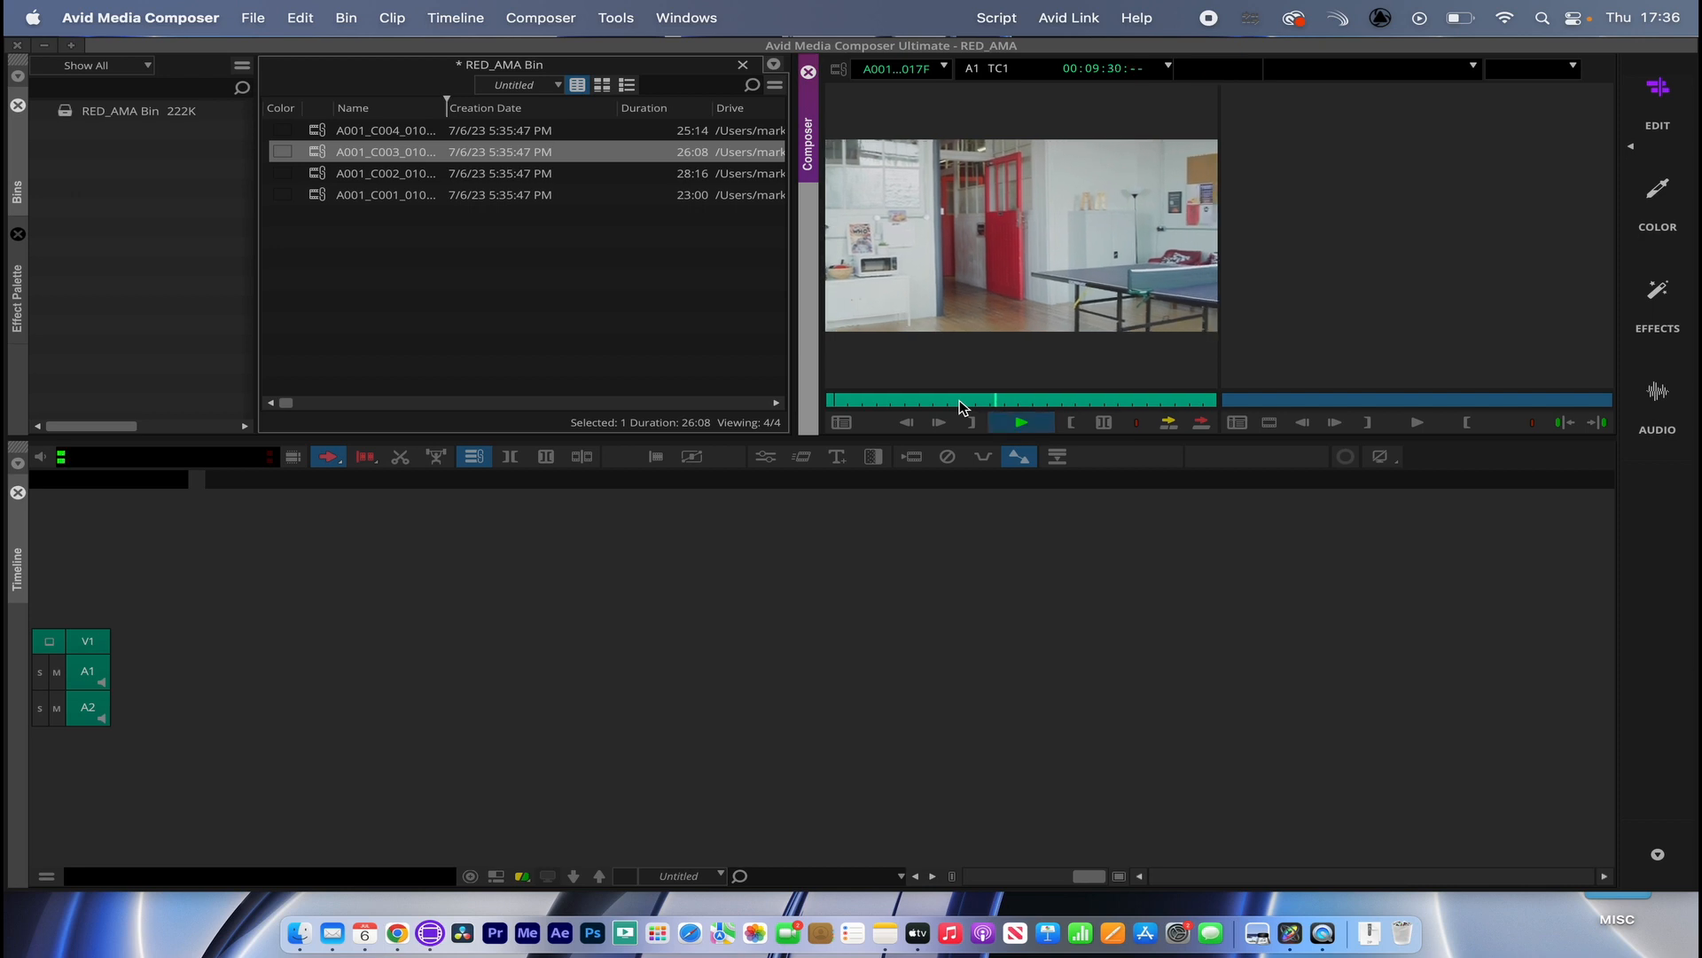
pyautogui.click(386, 129)
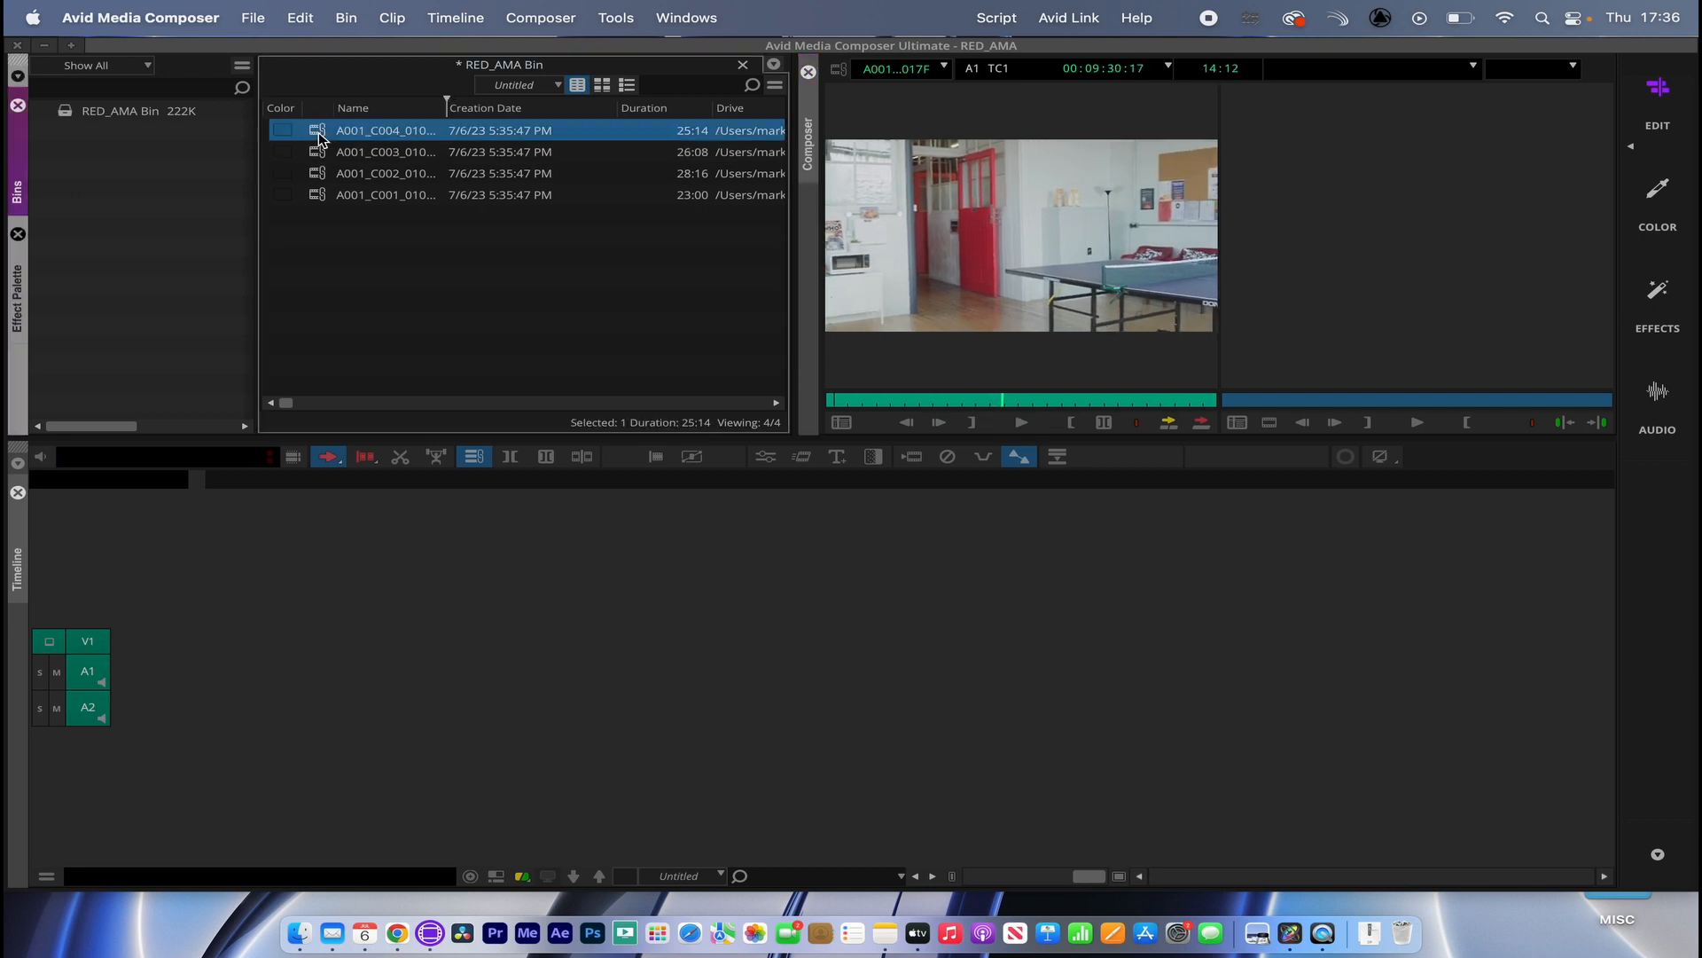
pyautogui.click(345, 18)
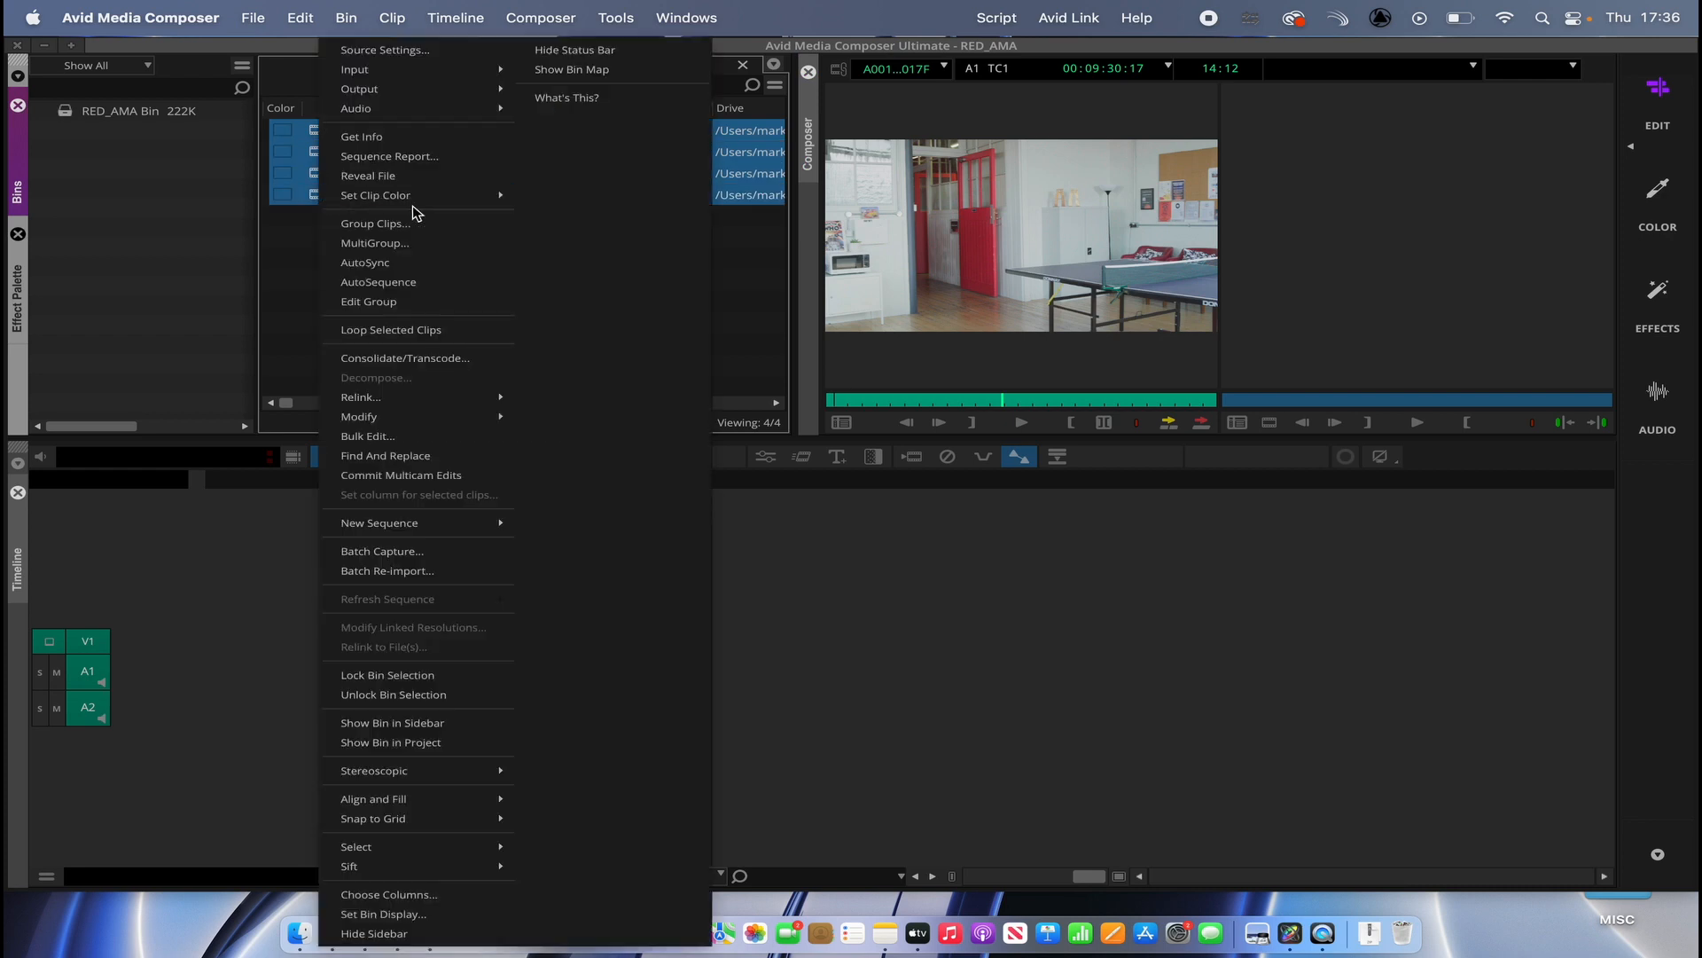
pyautogui.click(405, 358)
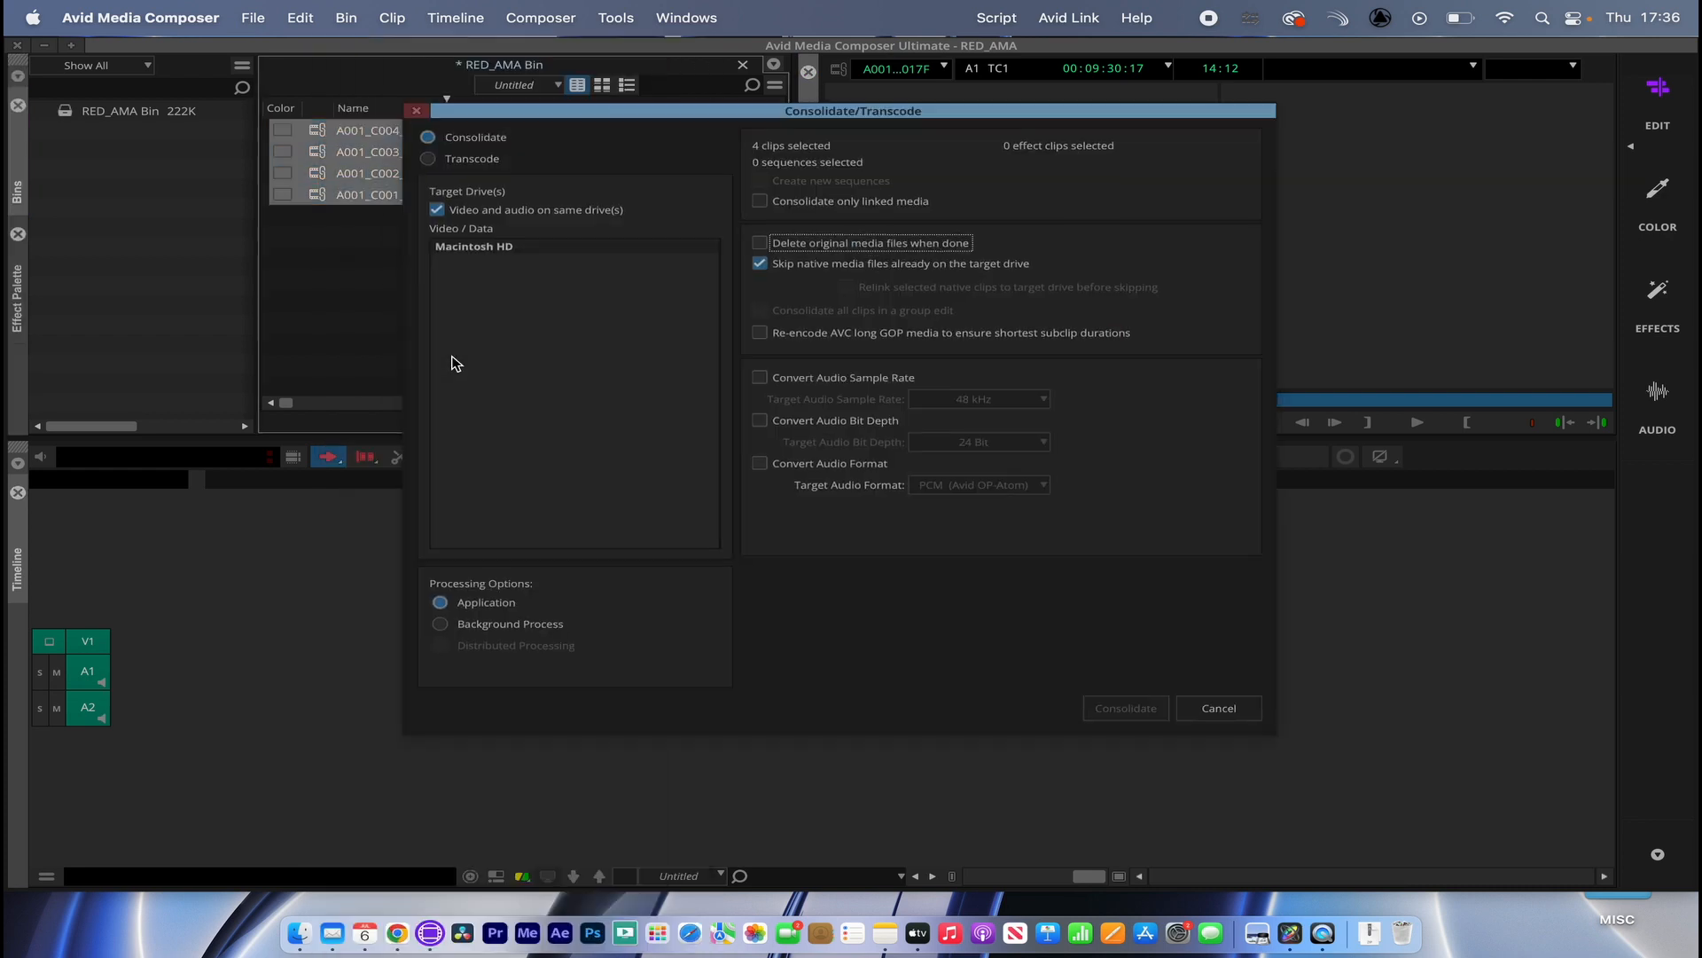
pyautogui.click(427, 158)
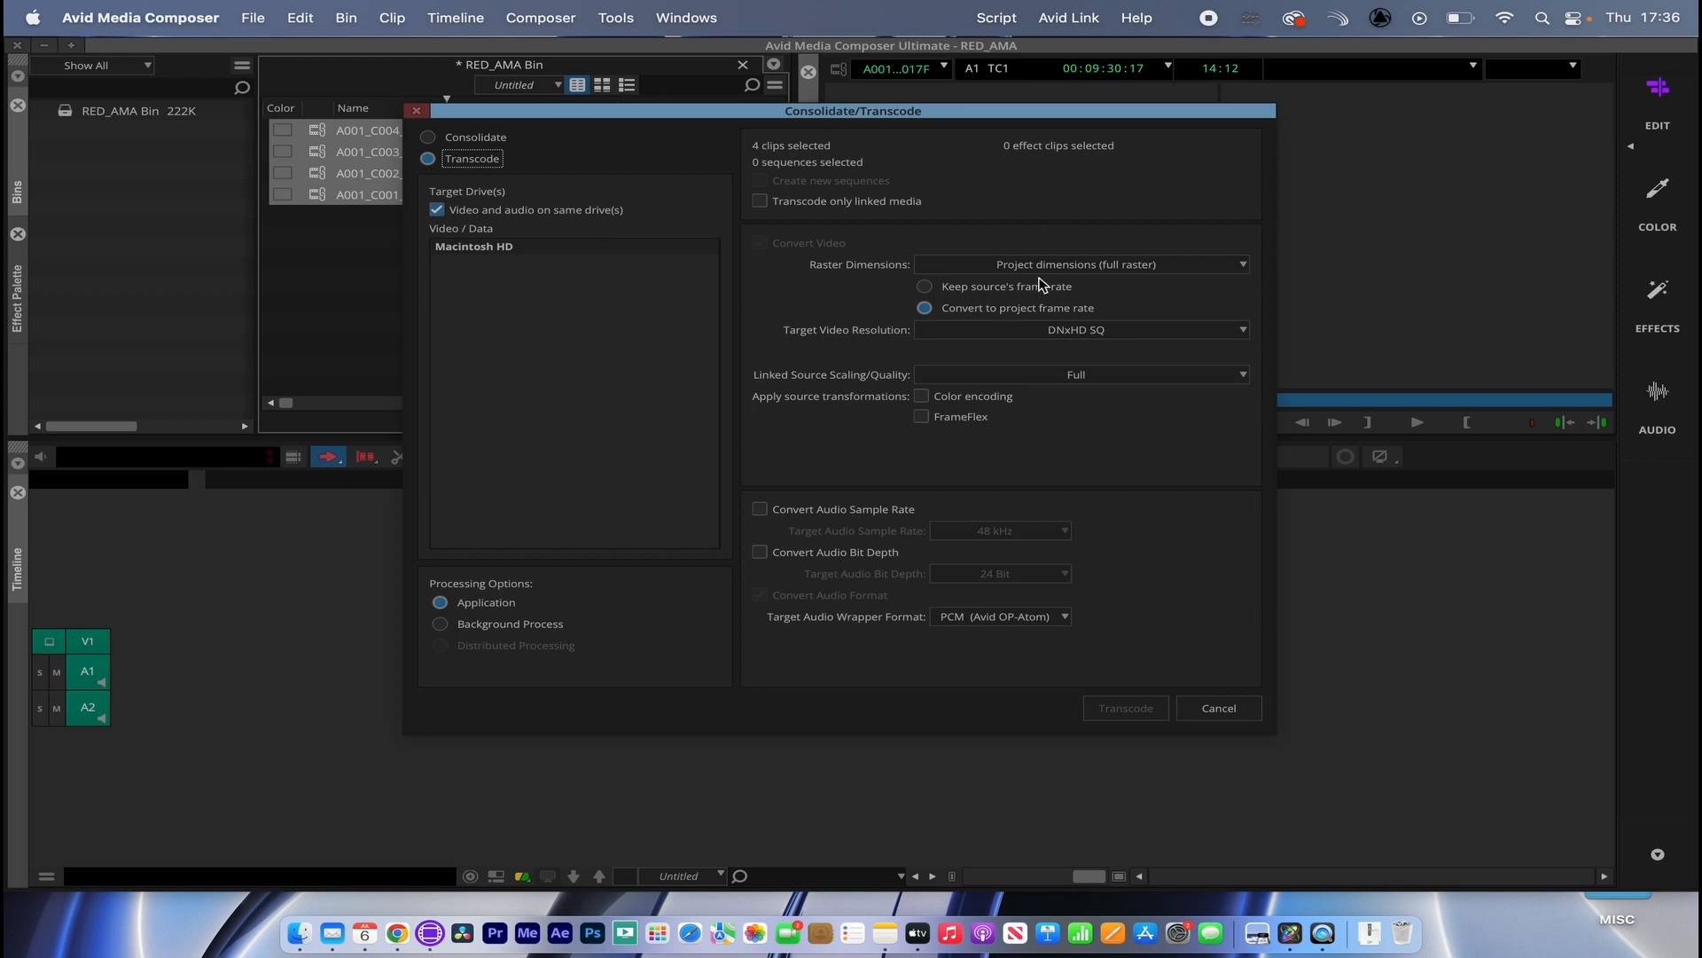
pyautogui.moveTo(1132, 334)
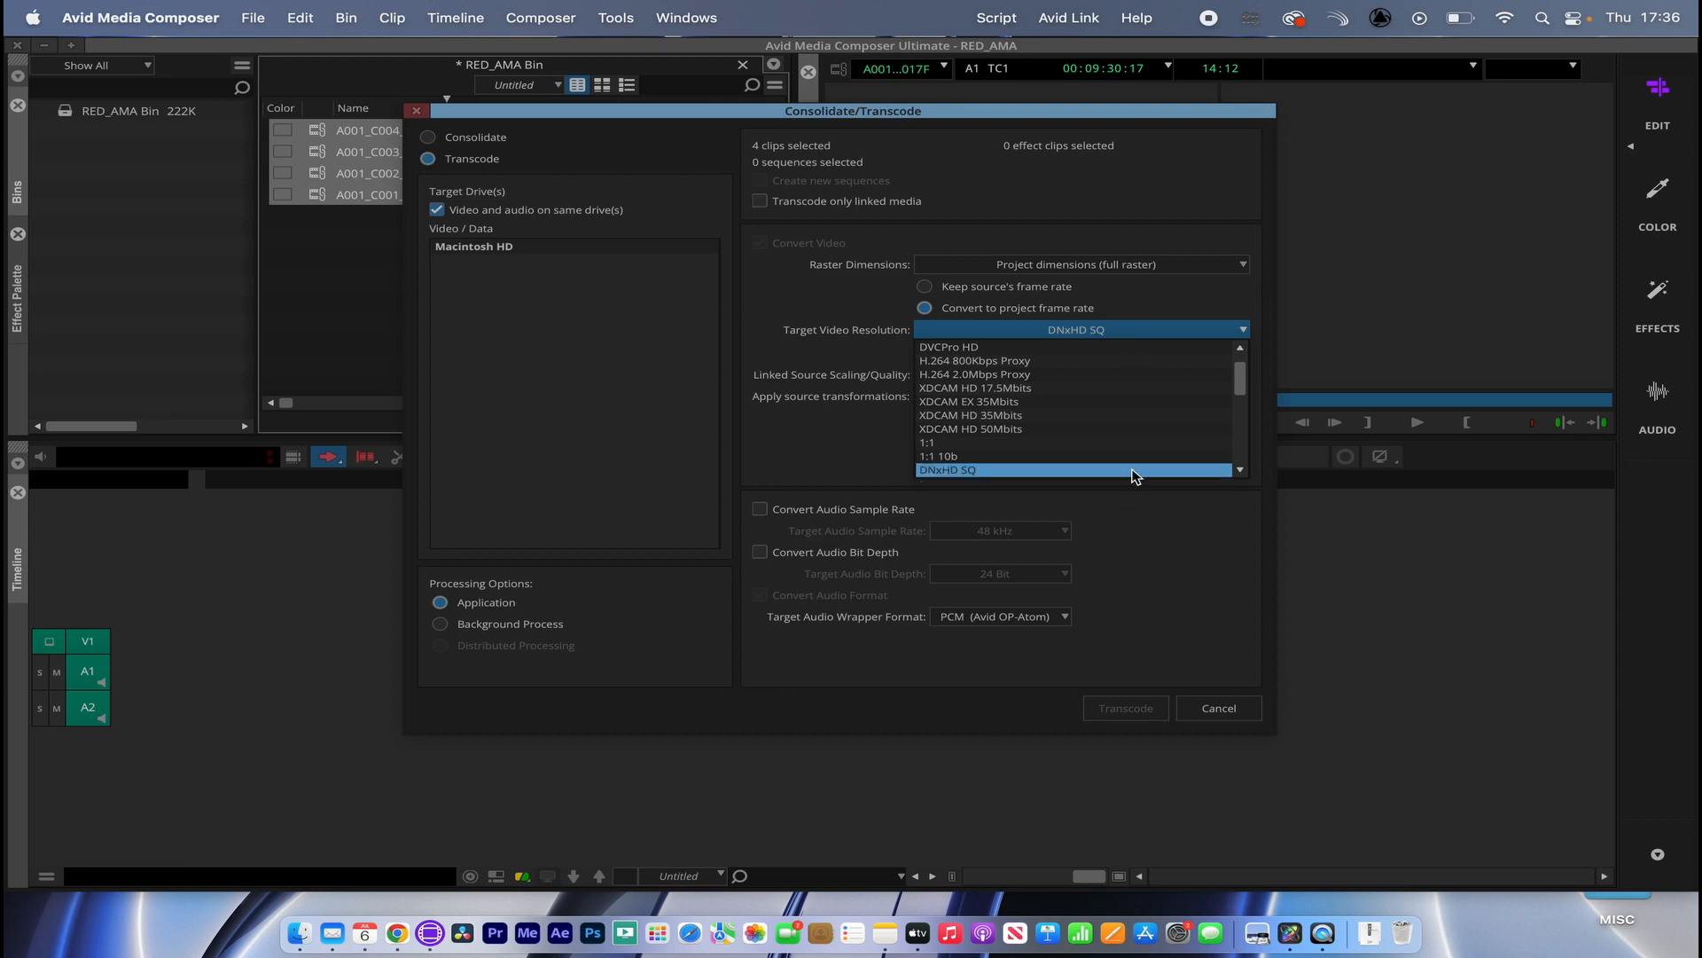
pyautogui.click(1077, 264)
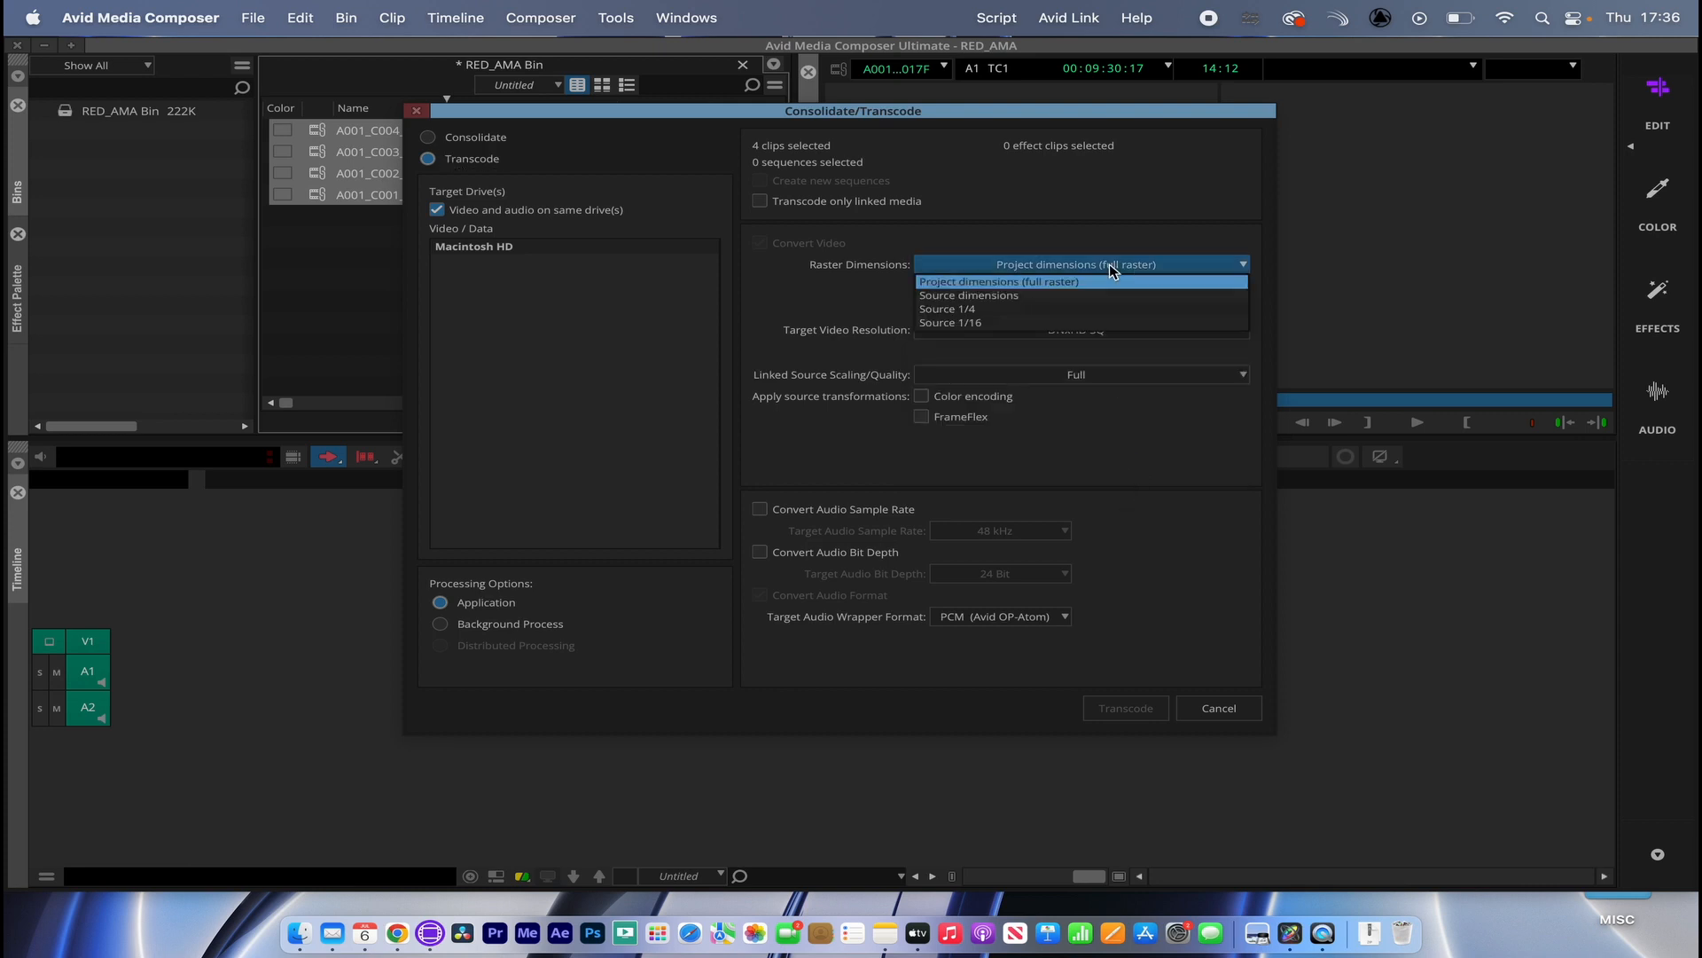
pyautogui.moveTo(1103, 323)
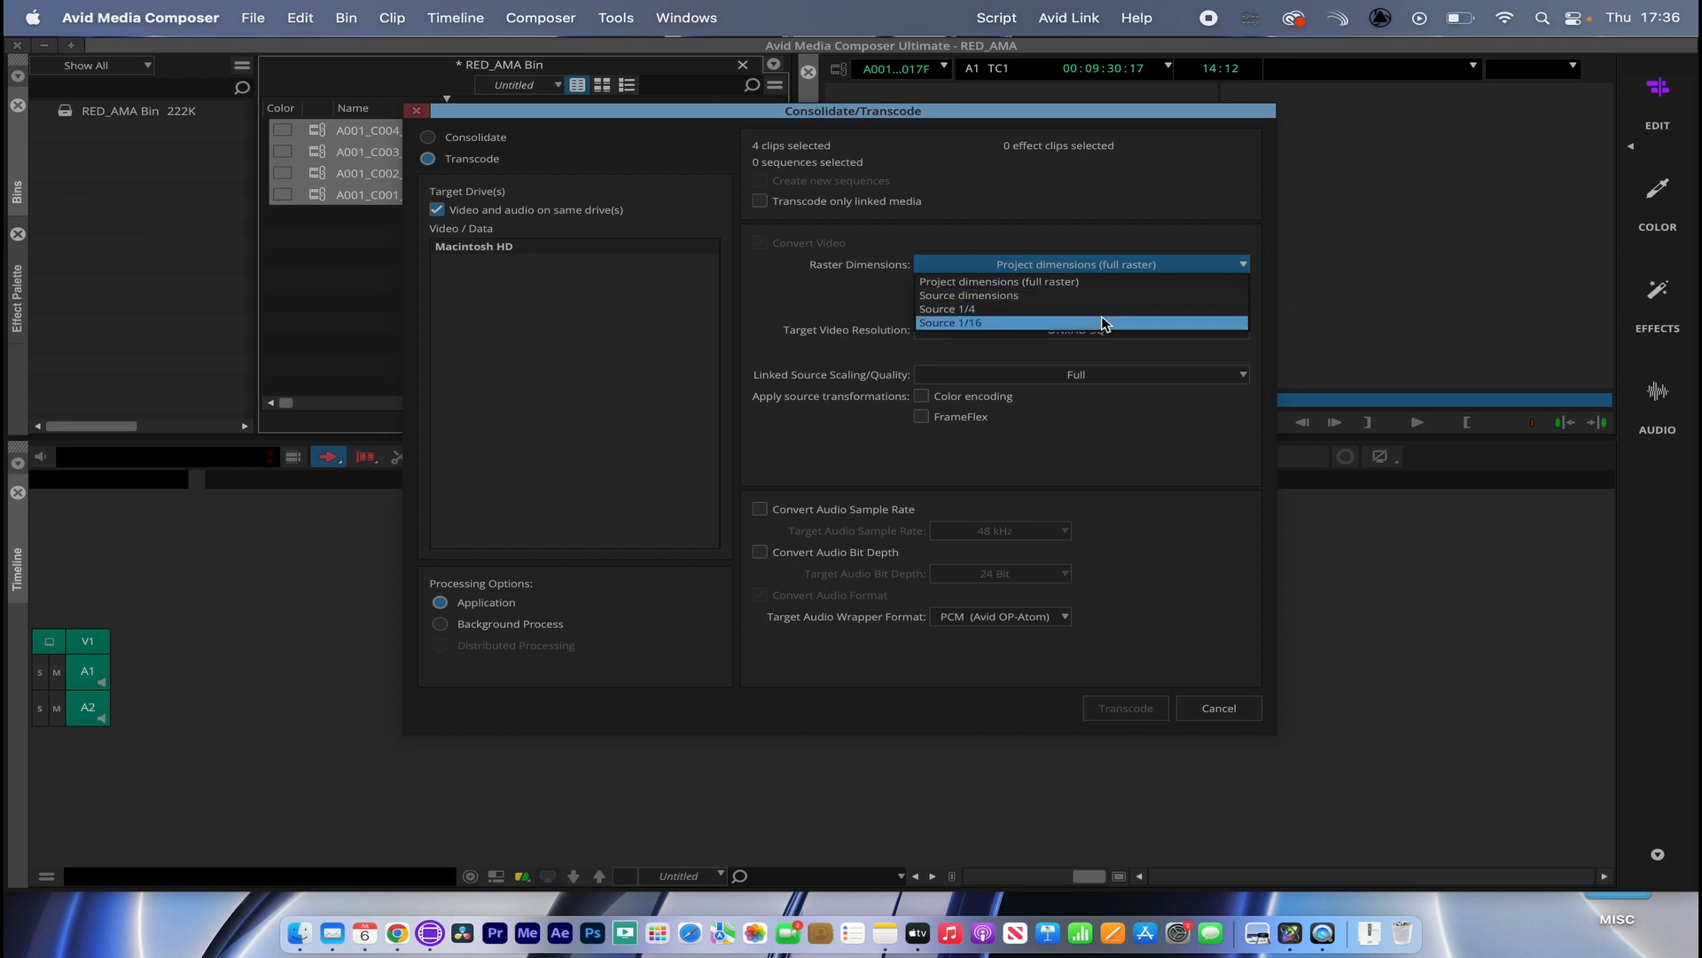
pyautogui.click(996, 281)
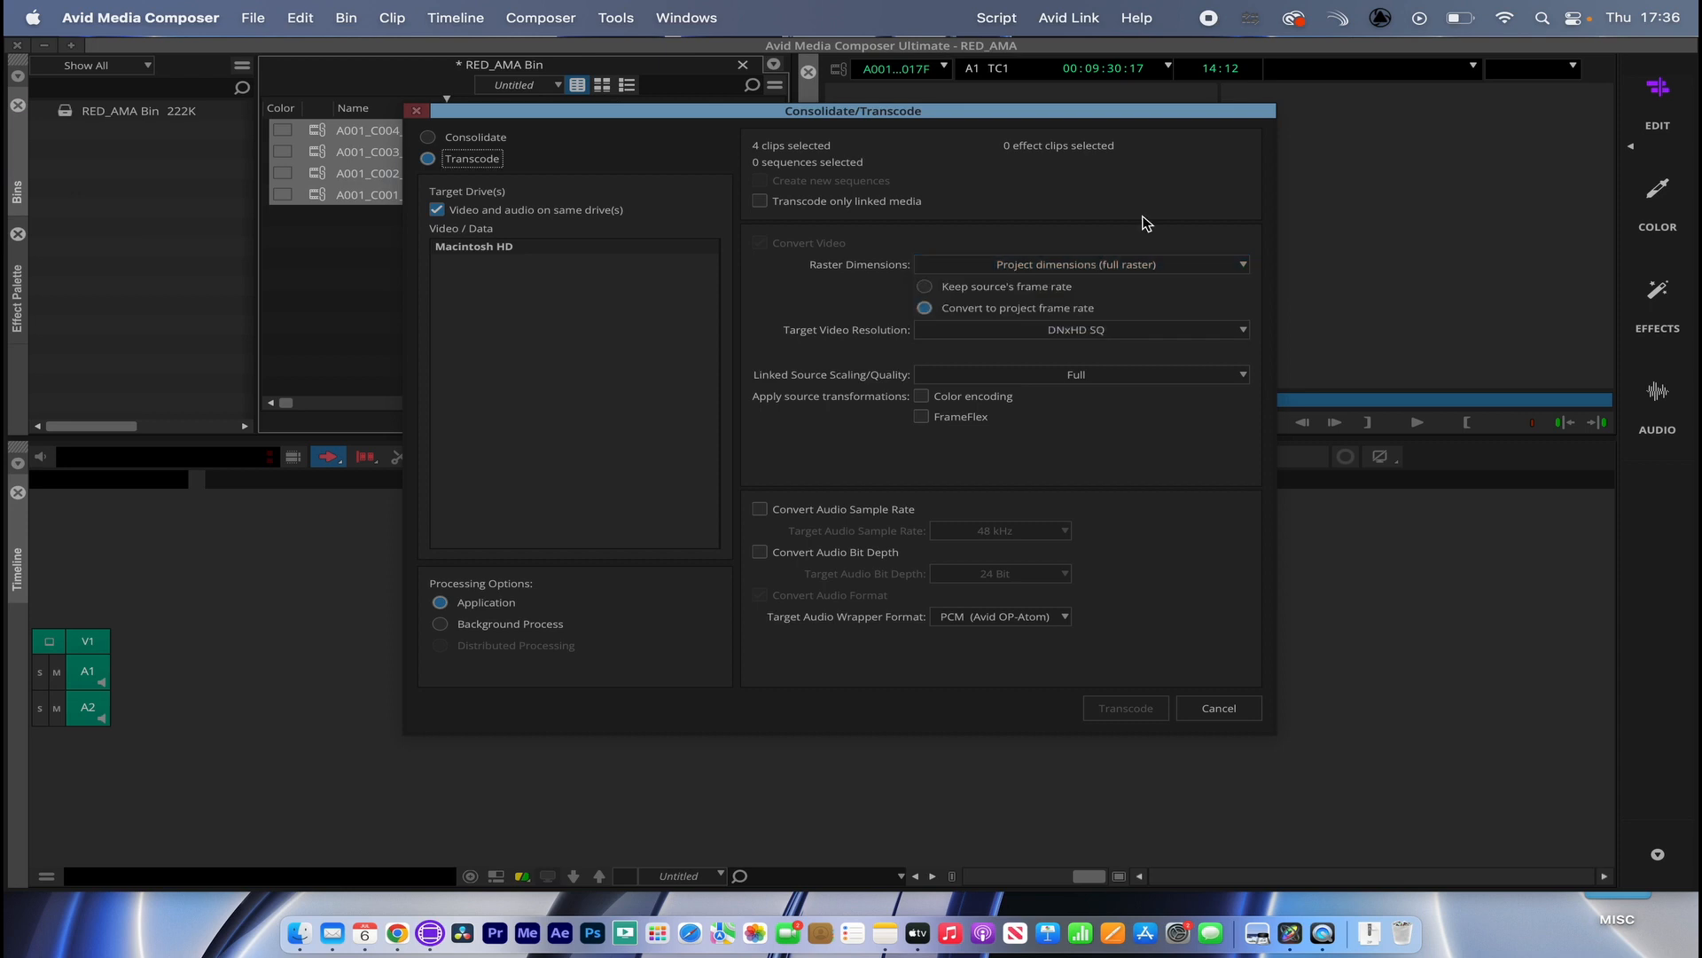
pyautogui.click(1217, 708)
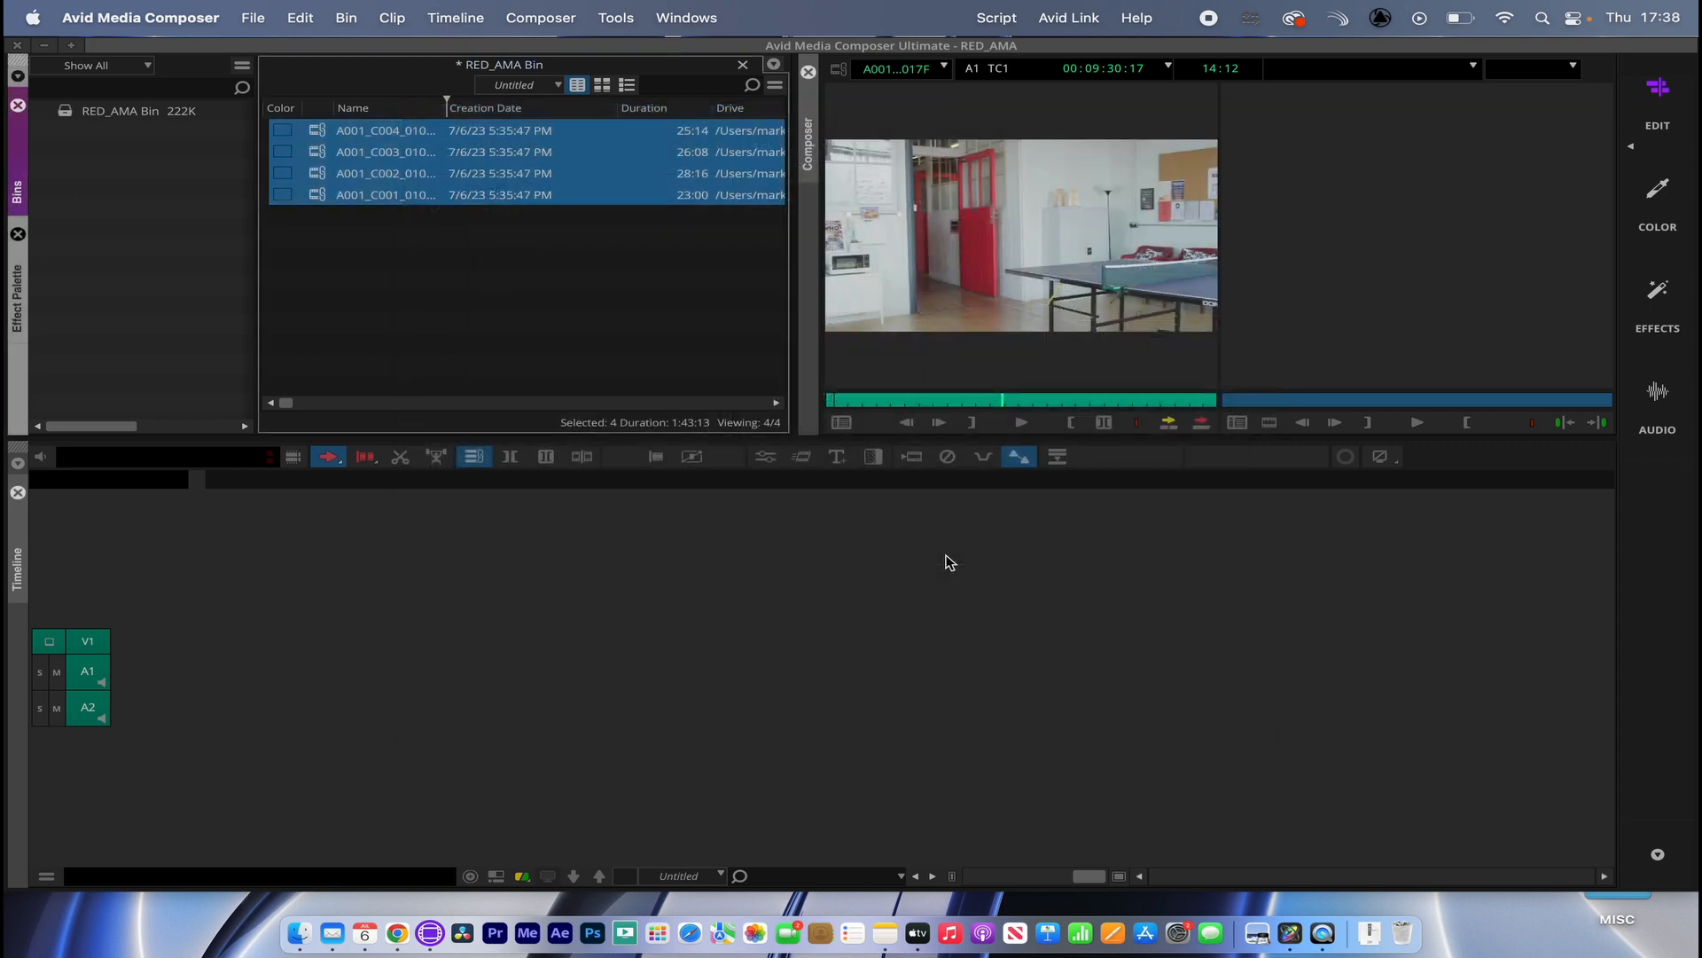